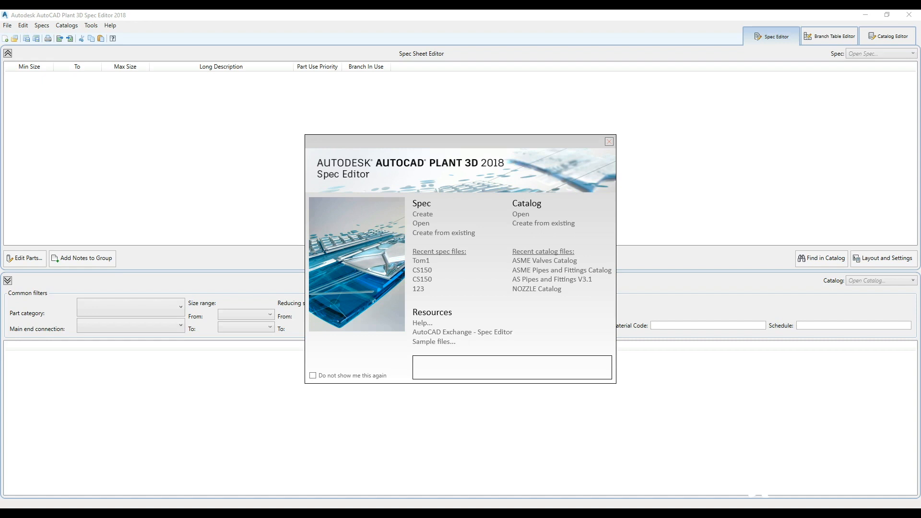
mouse_move(213, 13)
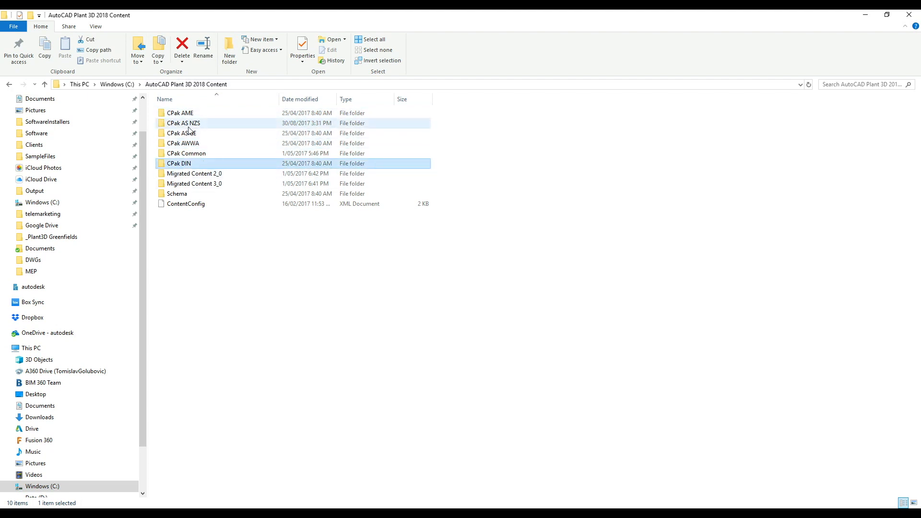
mouse_move(184, 123)
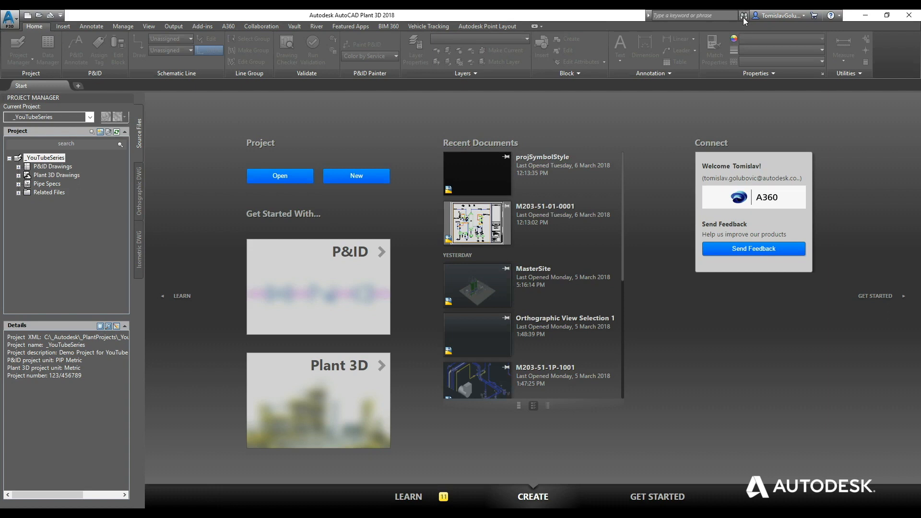
mouse_move(775, 21)
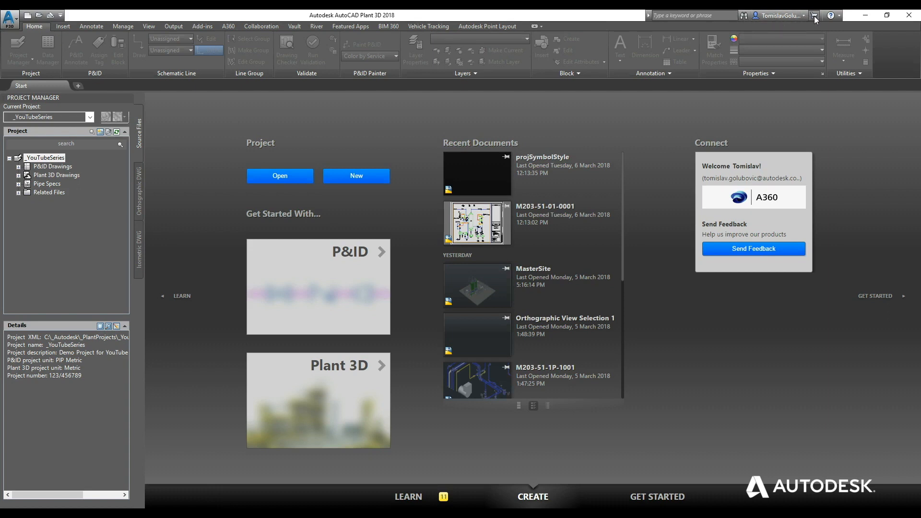
mouse_move(814, 16)
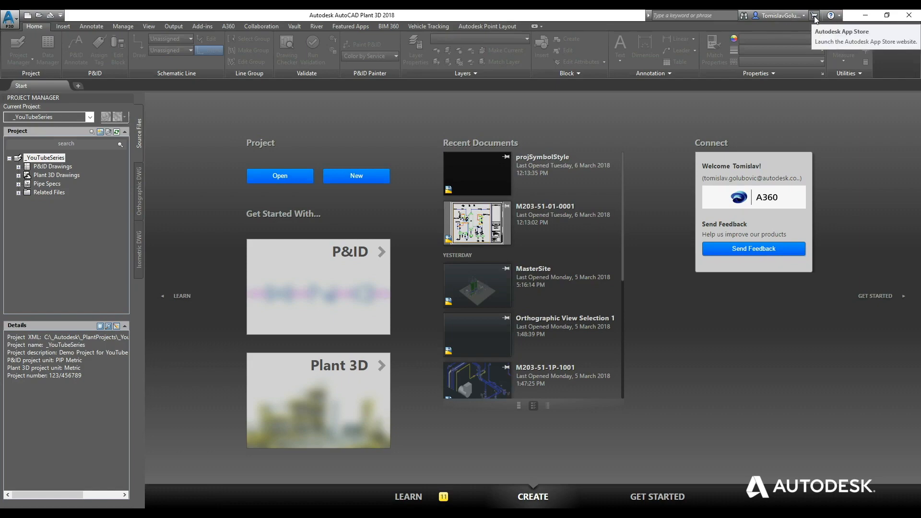
Launch the Autodesk App Store website from the start page's InfoCenter title bar.
click(814, 15)
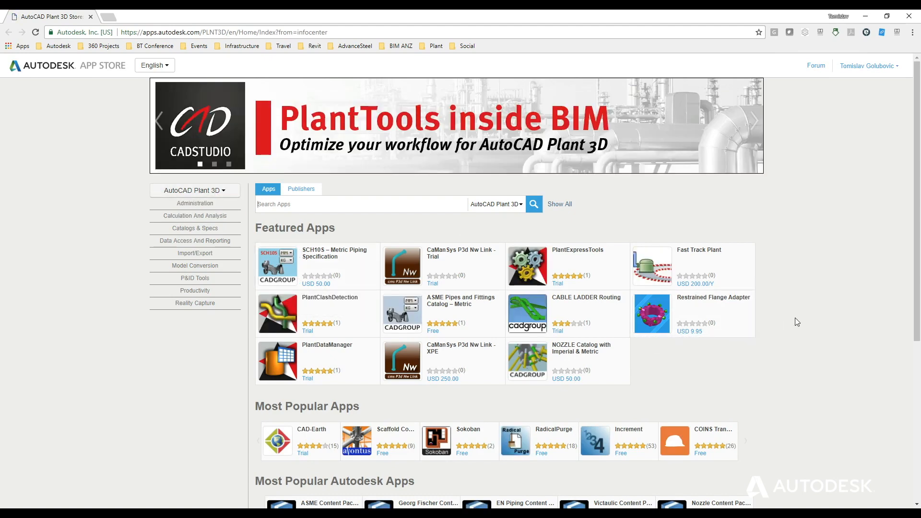
List the App Store apps in the Catalogs & Specs category.
scroll(down, 3)
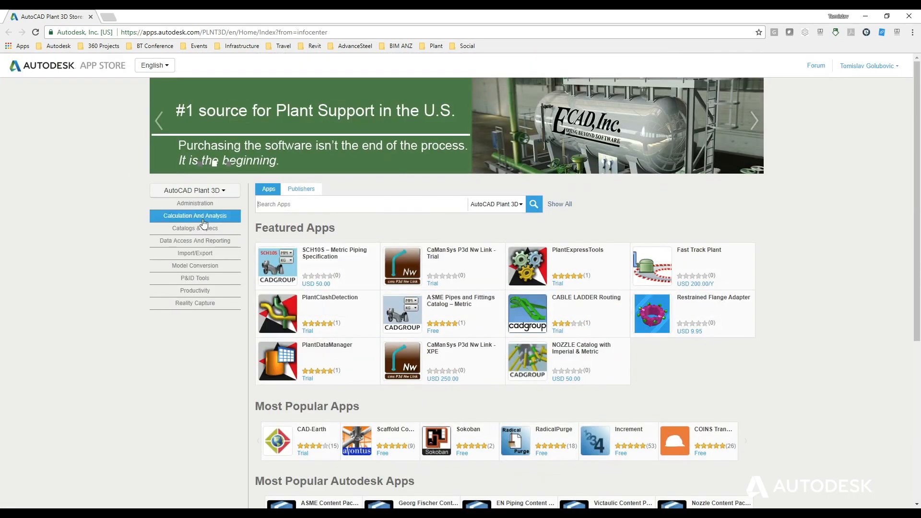
click(194, 228)
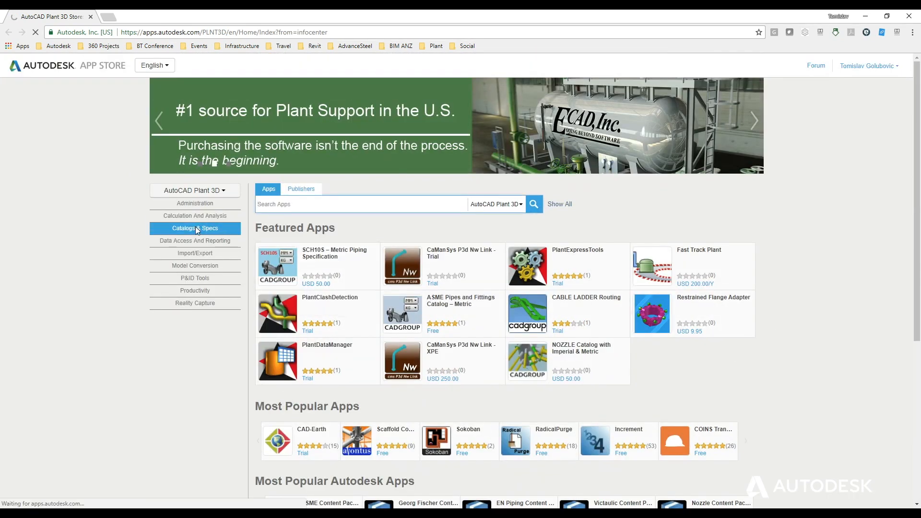
click(196, 228)
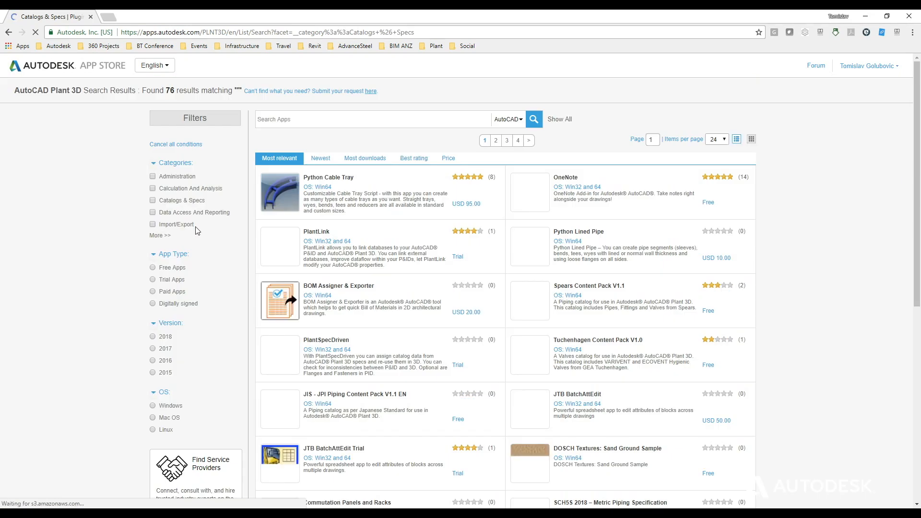
click(154, 199)
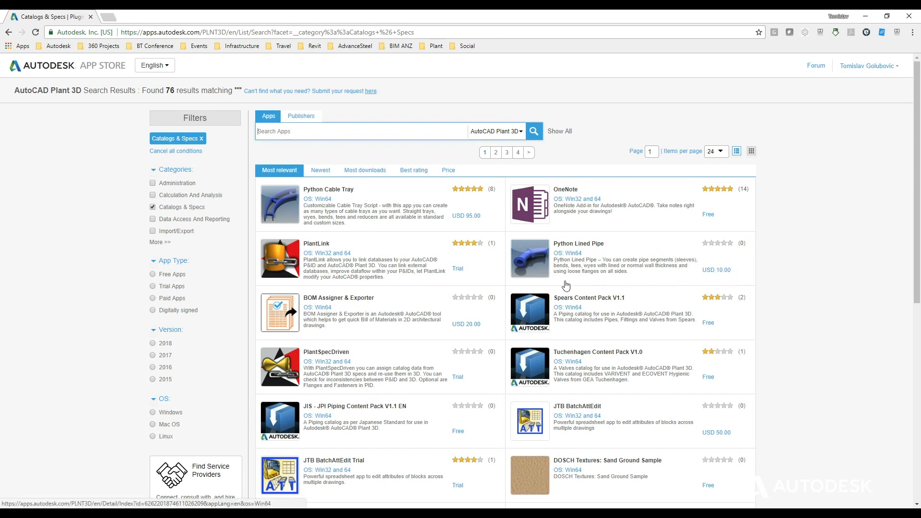
Open and review the AS/NZS Piping Content Pack V3.1 details page.
scroll(down, 3)
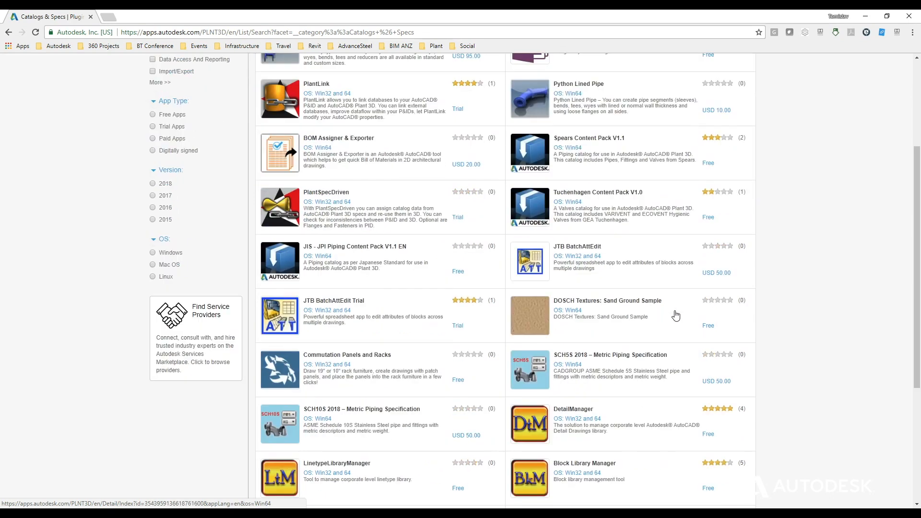
scroll(down, 3)
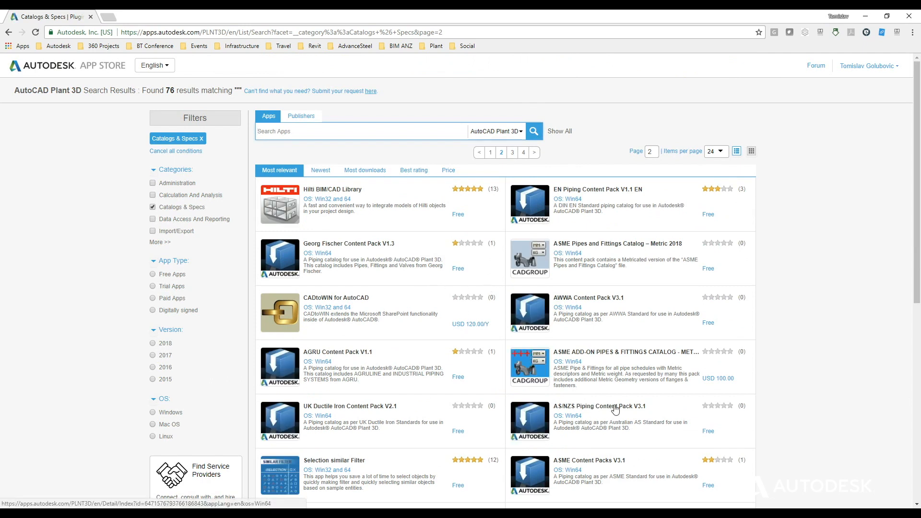
click(598, 406)
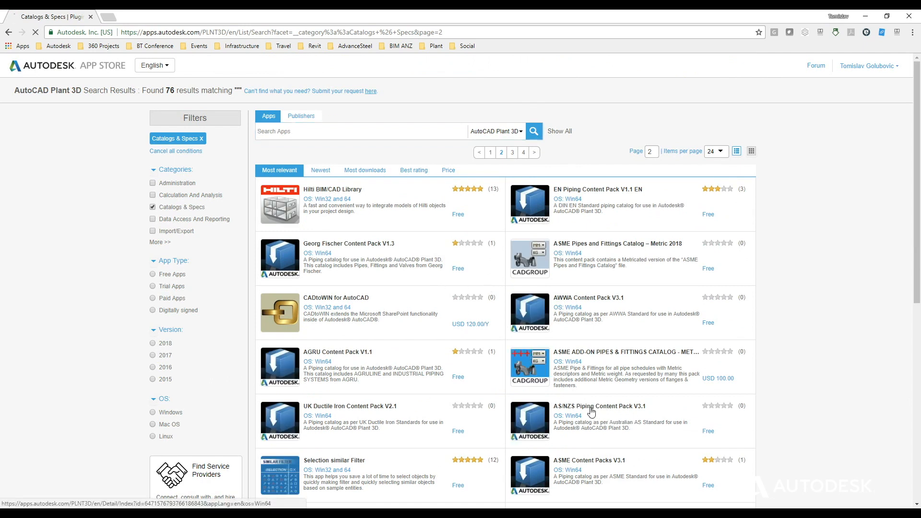
click(596, 406)
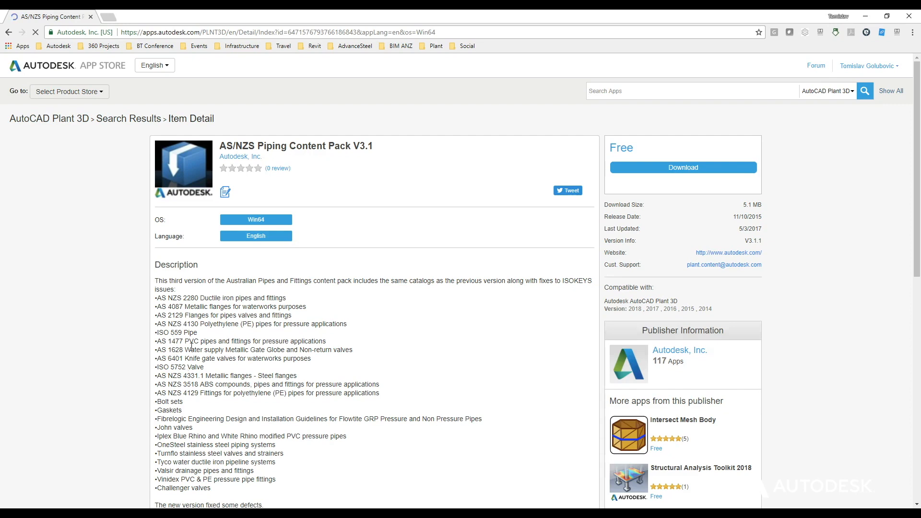
scroll(down, 3)
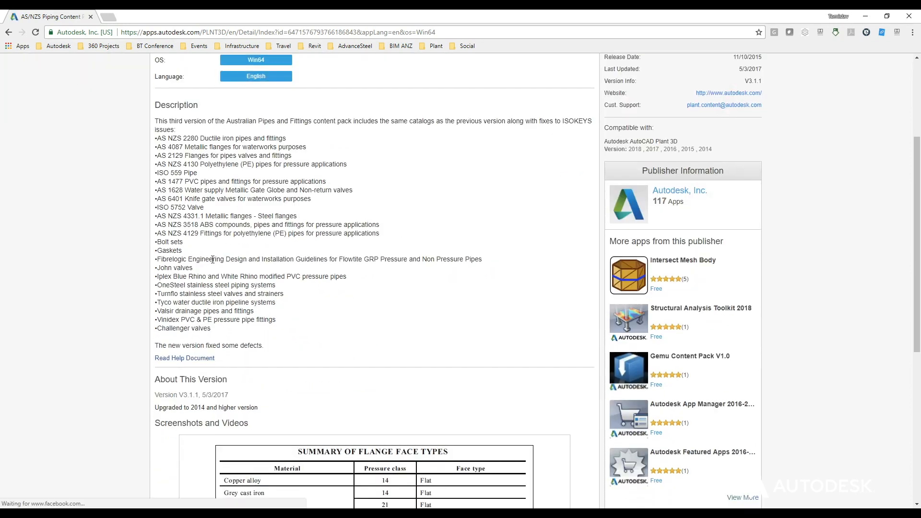
scroll(up, 3)
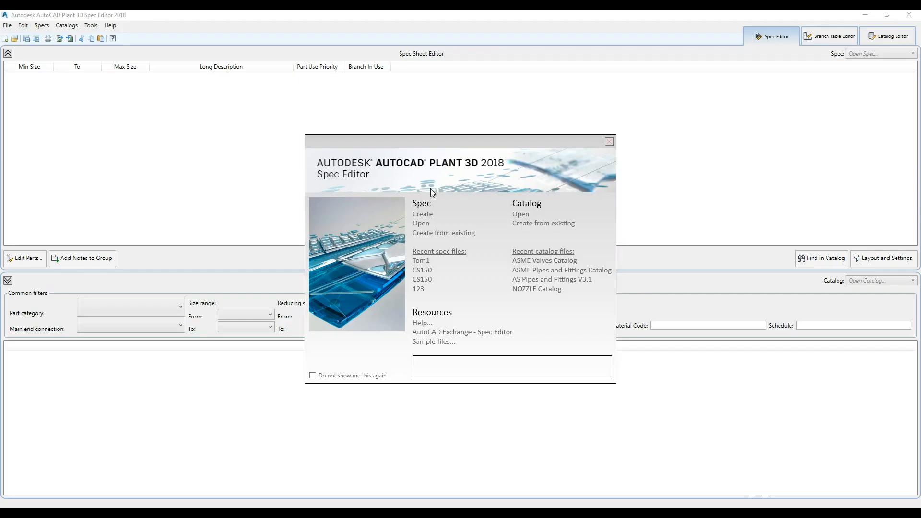
mouse_move(445, 171)
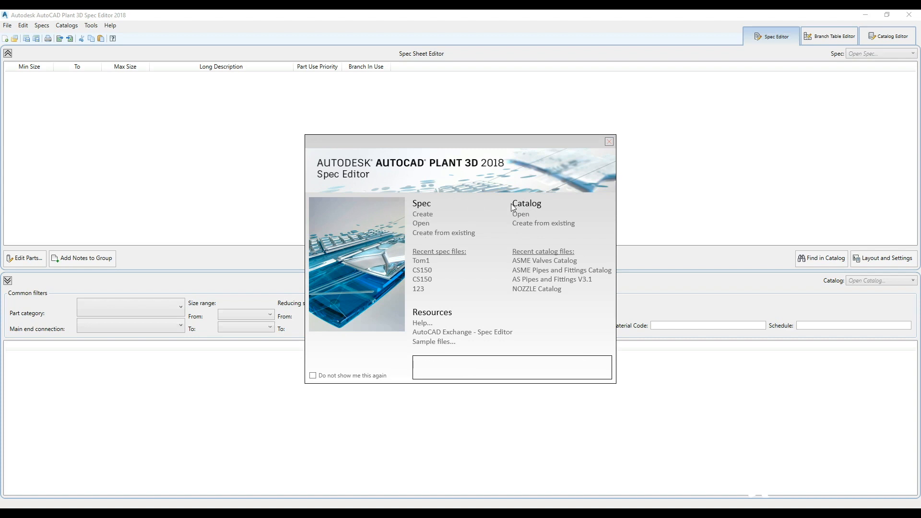
mouse_move(416, 210)
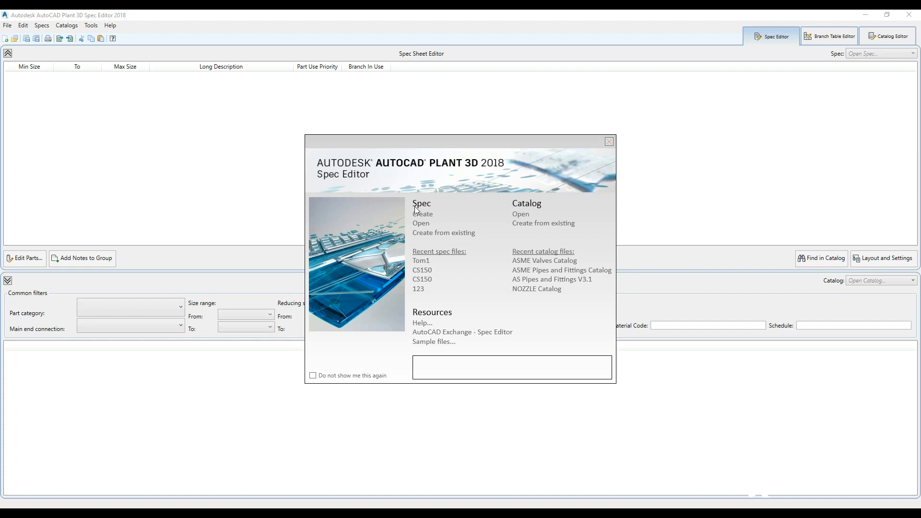
mouse_move(448, 210)
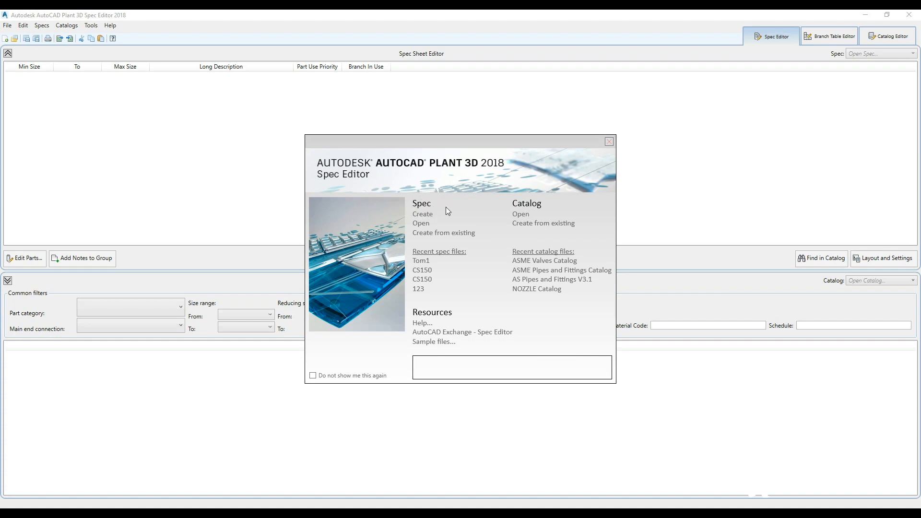
mouse_move(507, 196)
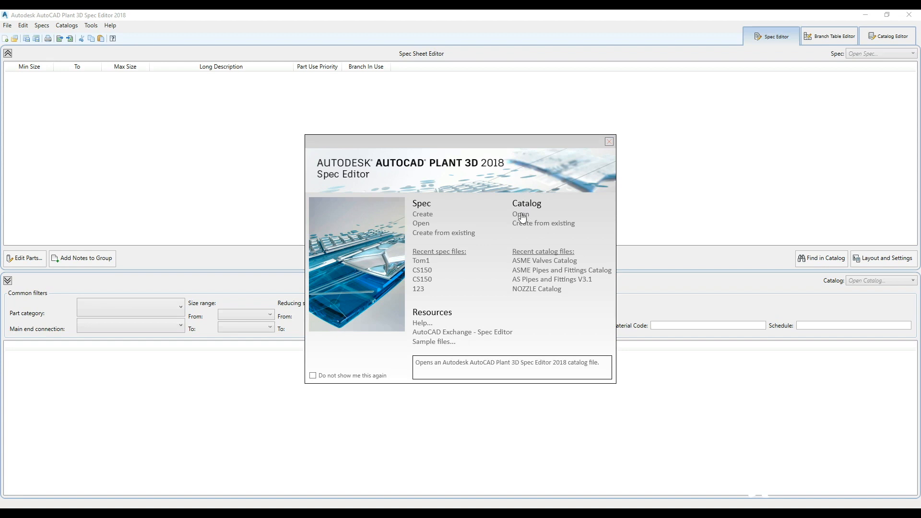
Open AS Pipes and Fittings V3.1.pcat and view its components in the Catalog Editor.
click(520, 214)
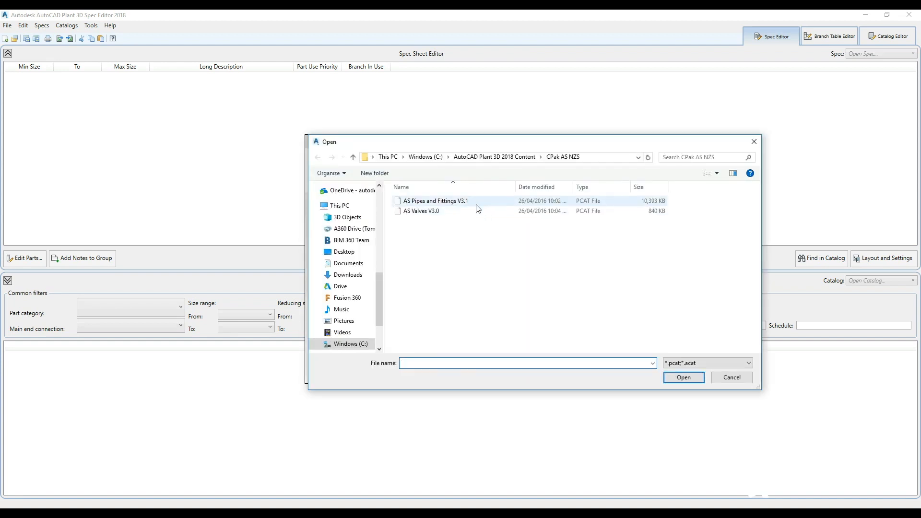
double_click(437, 201)
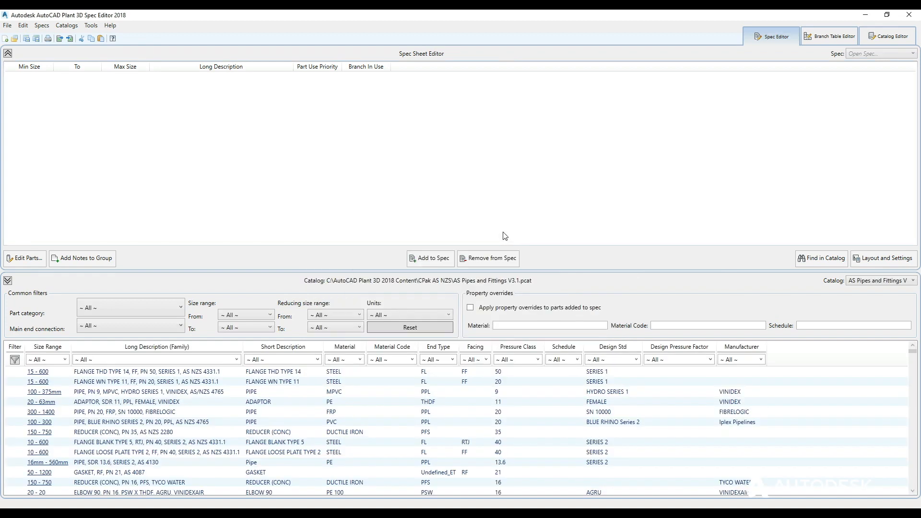
mouse_move(240, 91)
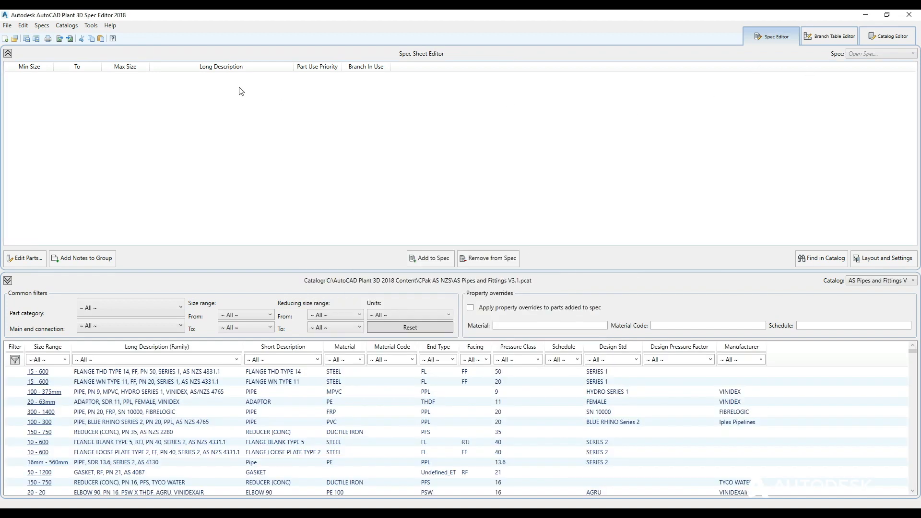
click(888, 36)
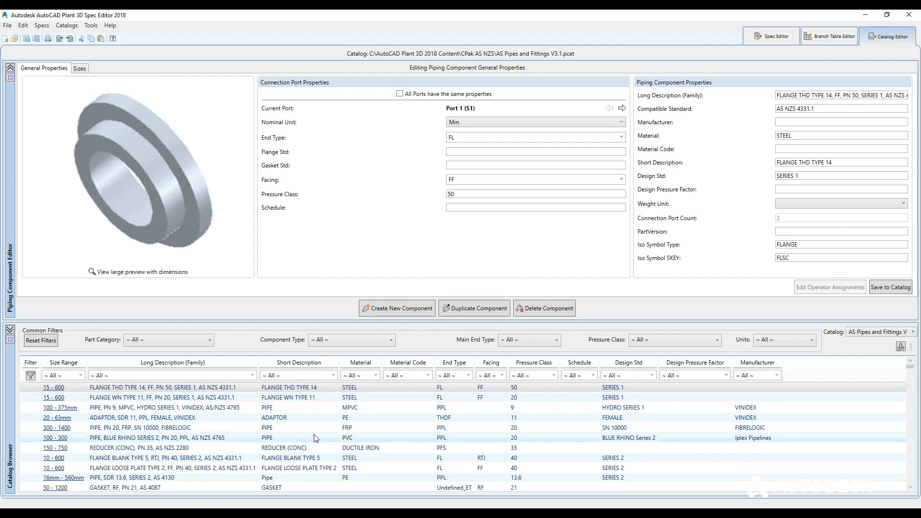
Show the Blue Rhino Series 2 pipe's properties for Port 2.
click(146, 438)
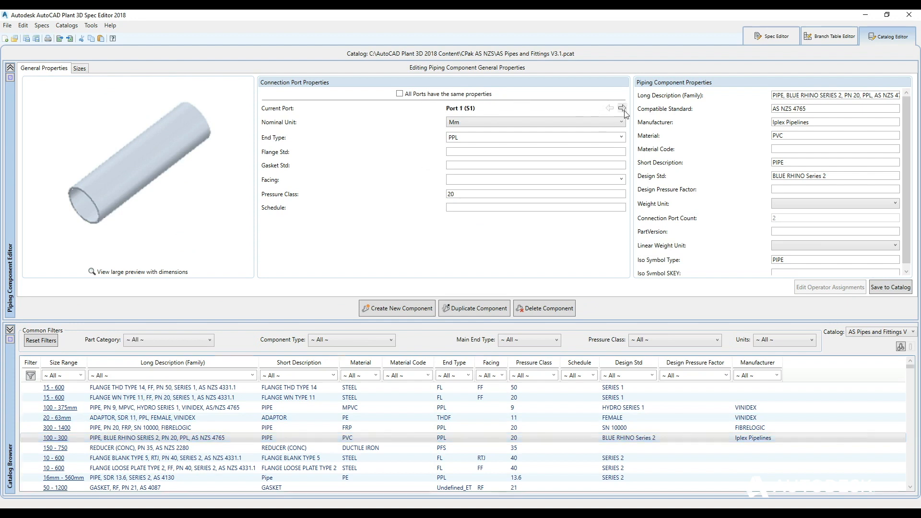
click(623, 108)
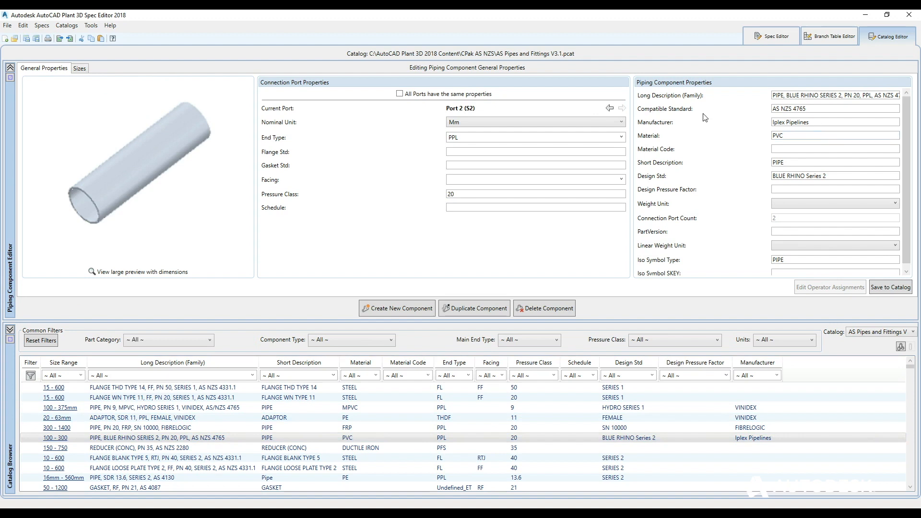
mouse_move(763, 176)
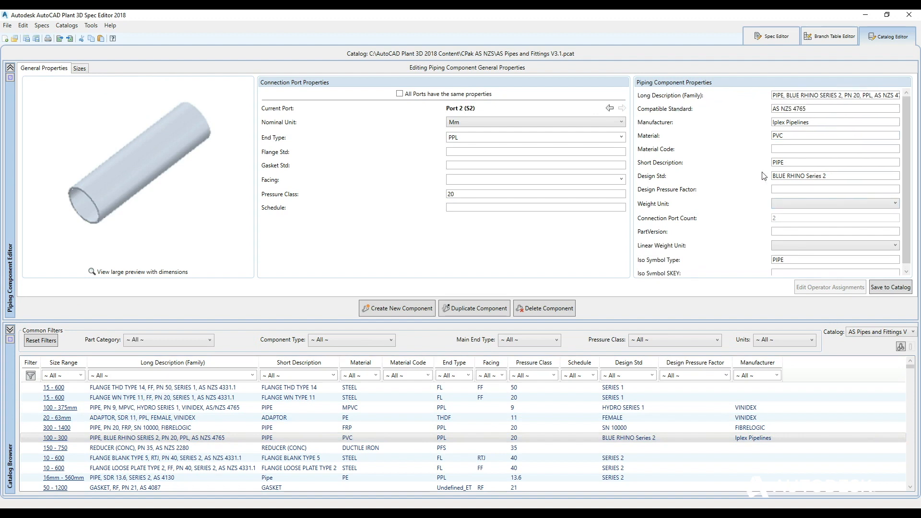
click(78, 67)
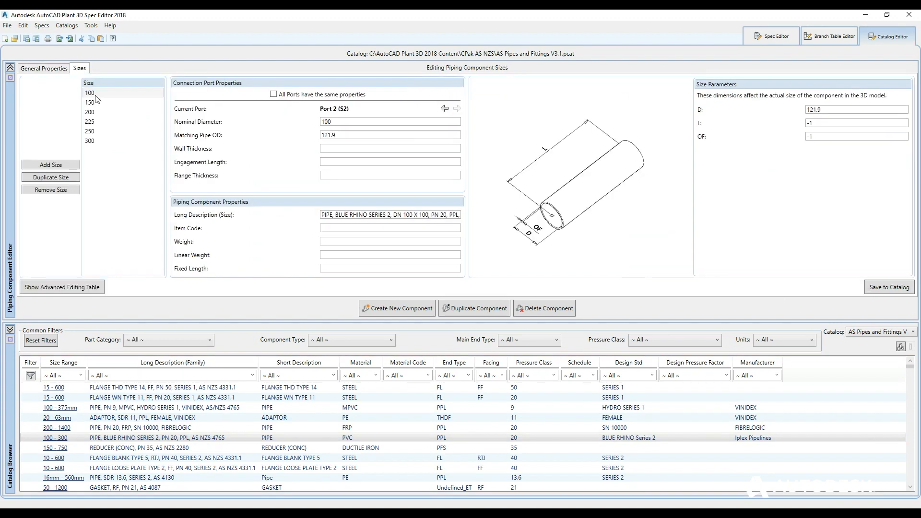
click(89, 121)
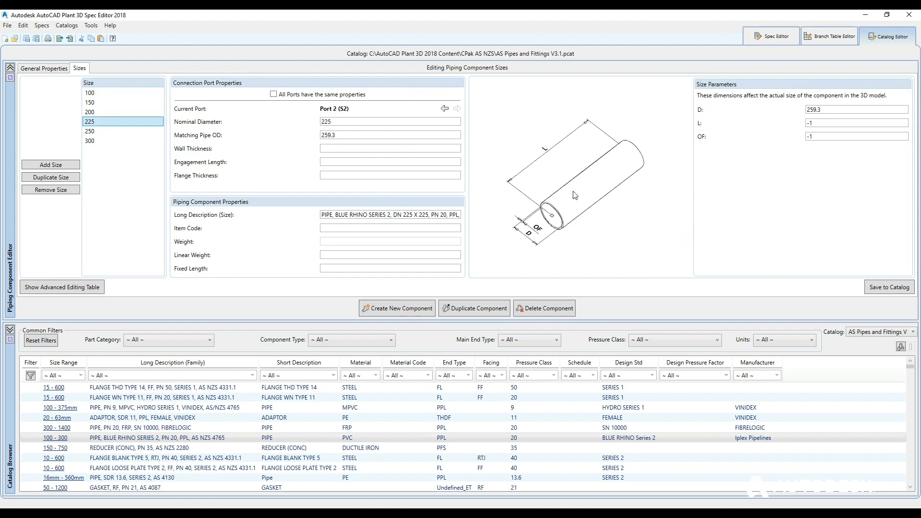
mouse_move(701, 111)
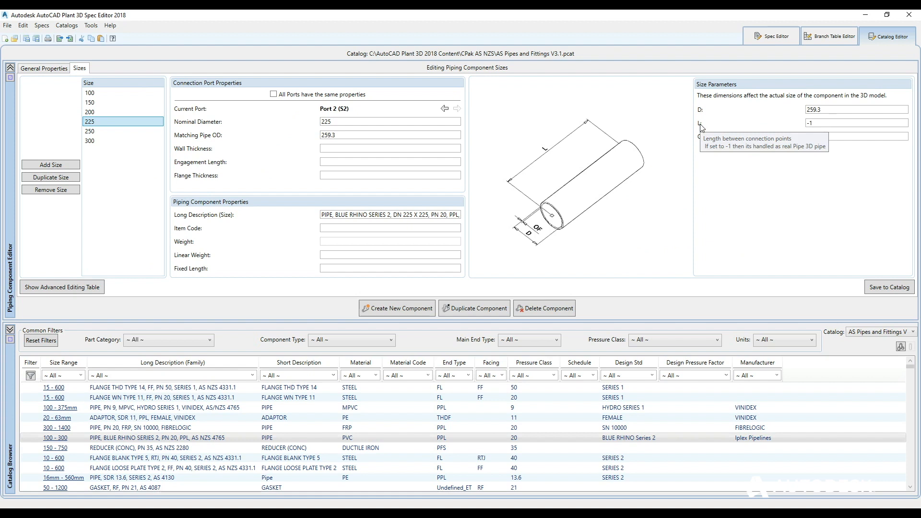
mouse_move(711, 151)
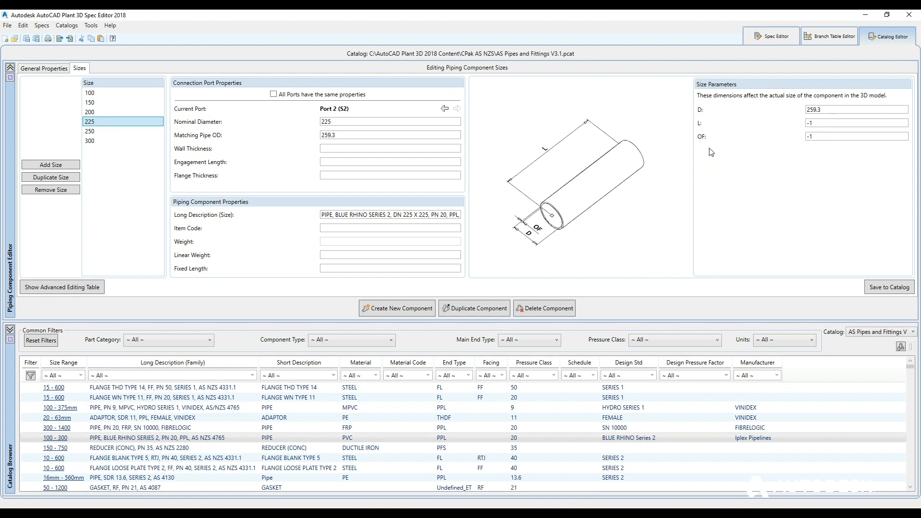
mouse_move(704, 141)
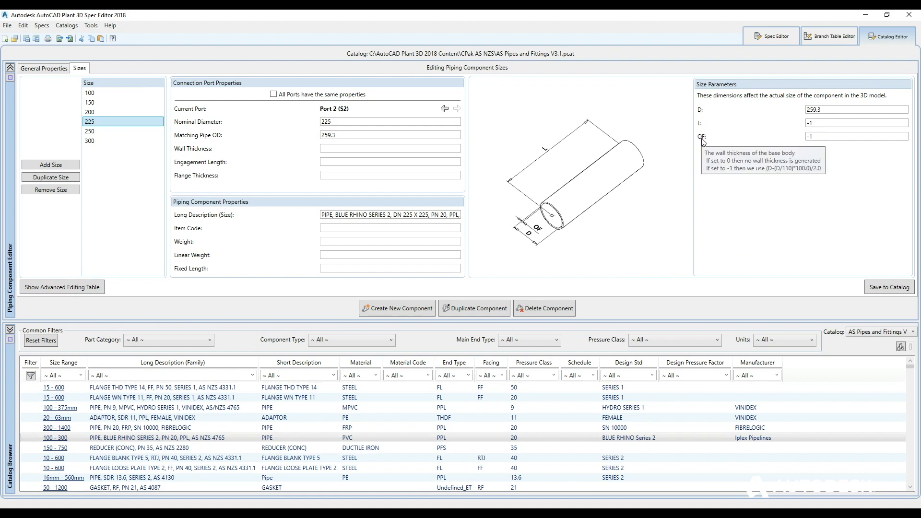
mouse_move(750, 287)
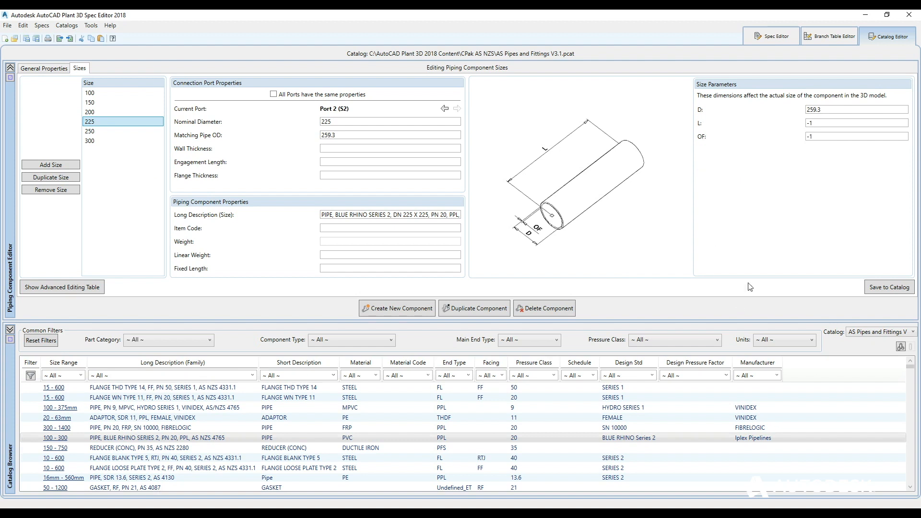
mouse_move(369, 194)
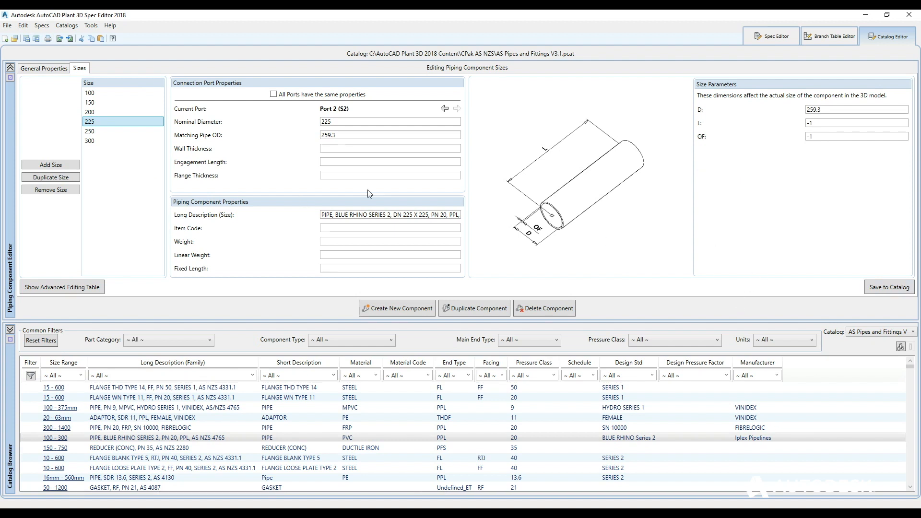
mouse_move(335, 461)
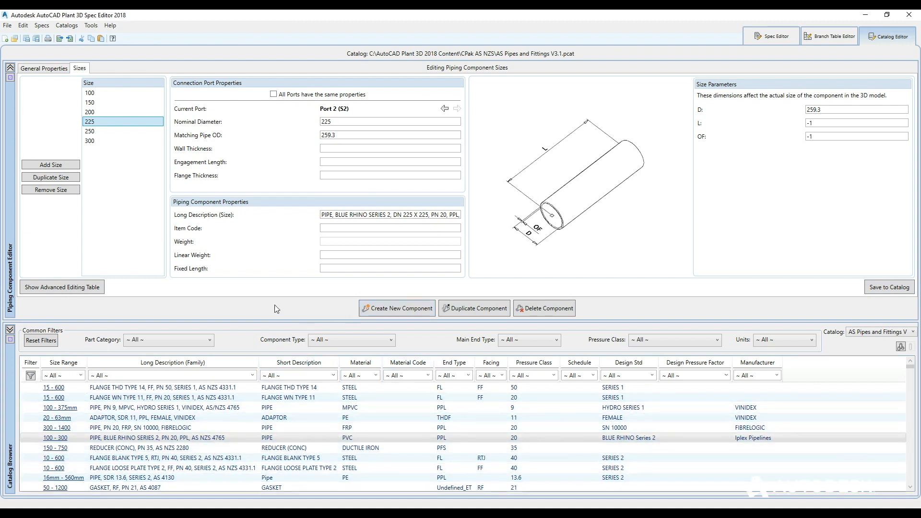
Define a new Tee component with PL primary end and custom AutoCAD block graphics.
click(397, 308)
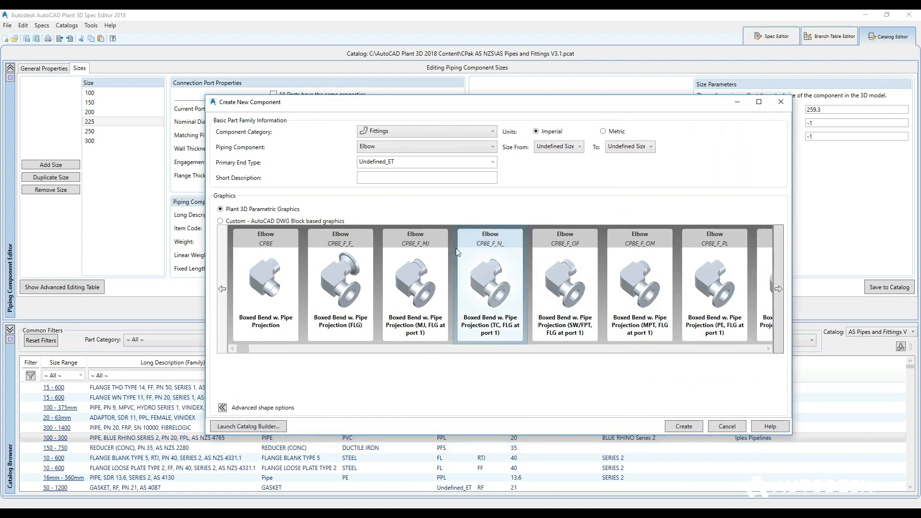
mouse_move(482, 276)
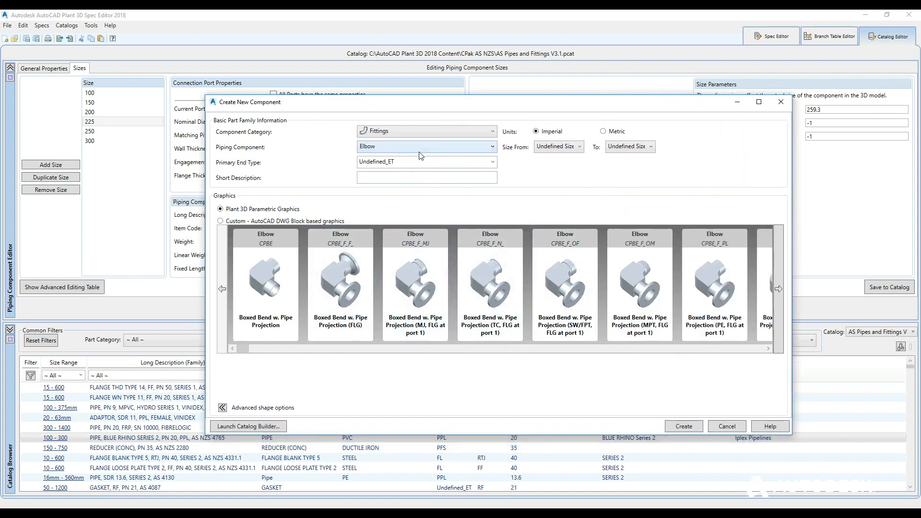
click(426, 147)
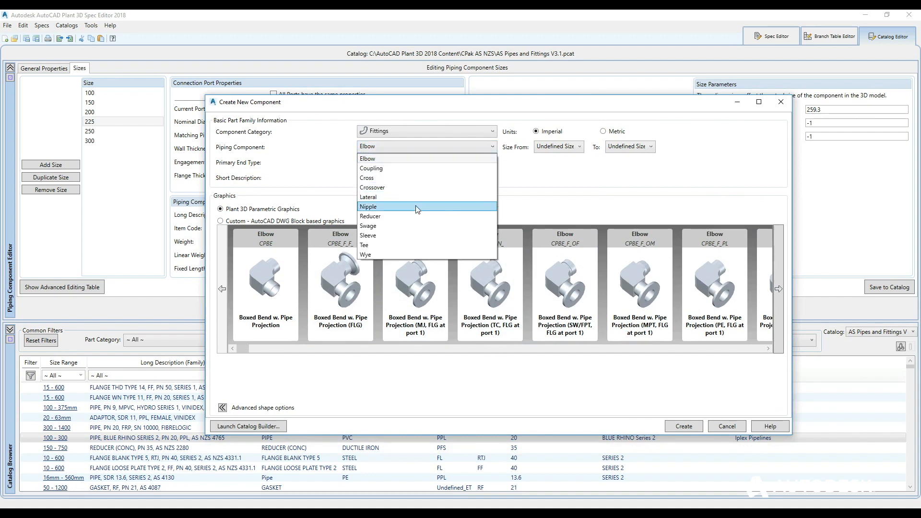
click(364, 245)
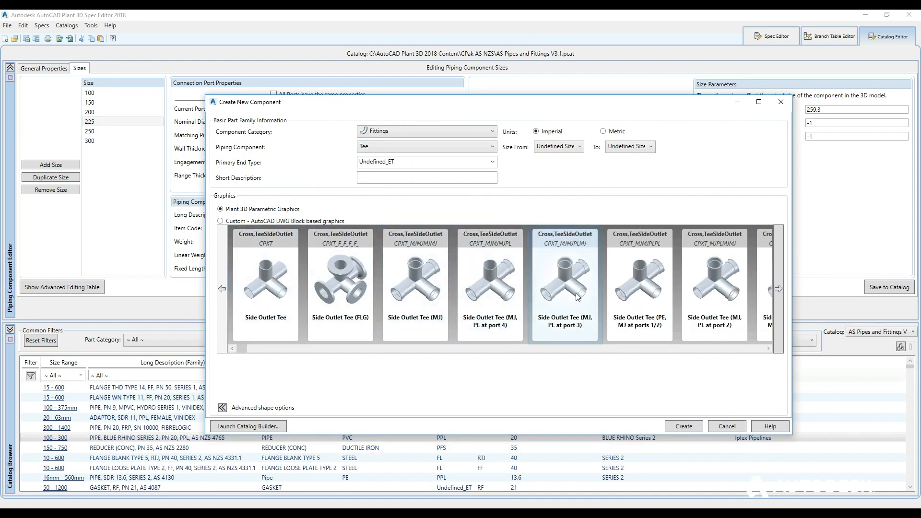
click(492, 162)
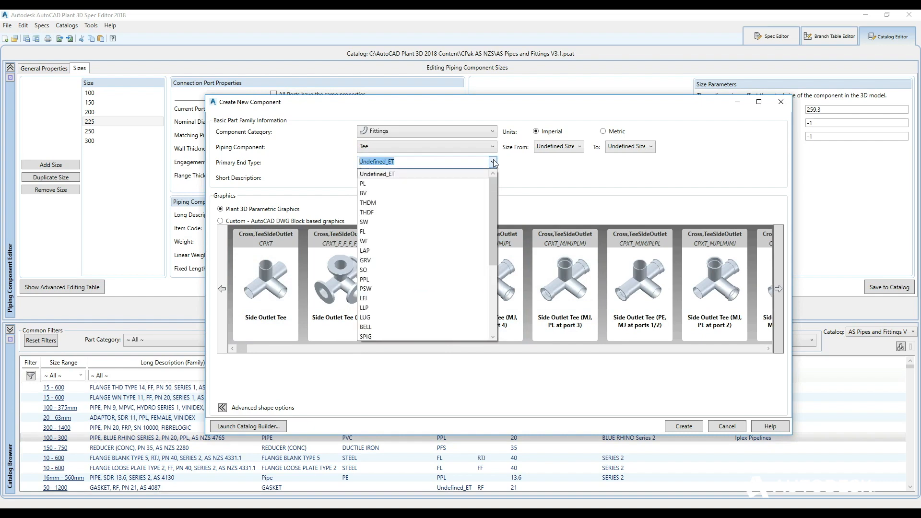
click(363, 183)
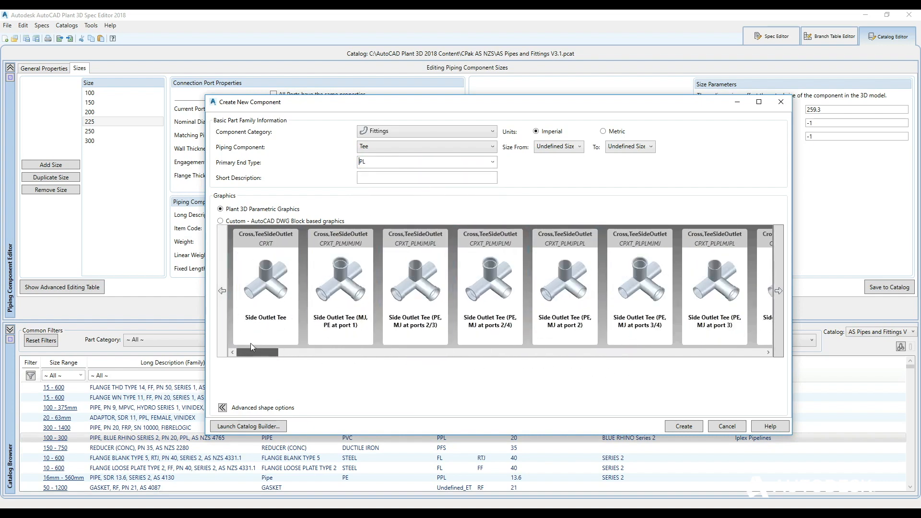
click(426, 177)
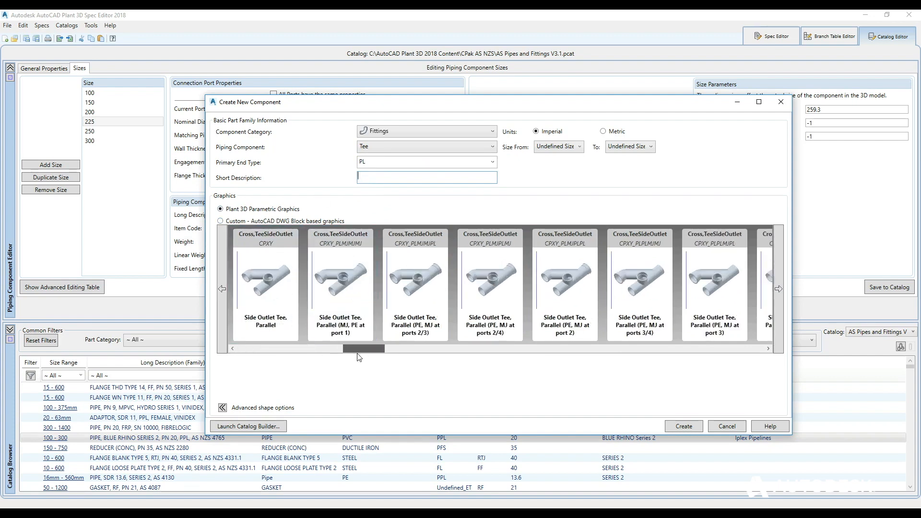
click(414, 279)
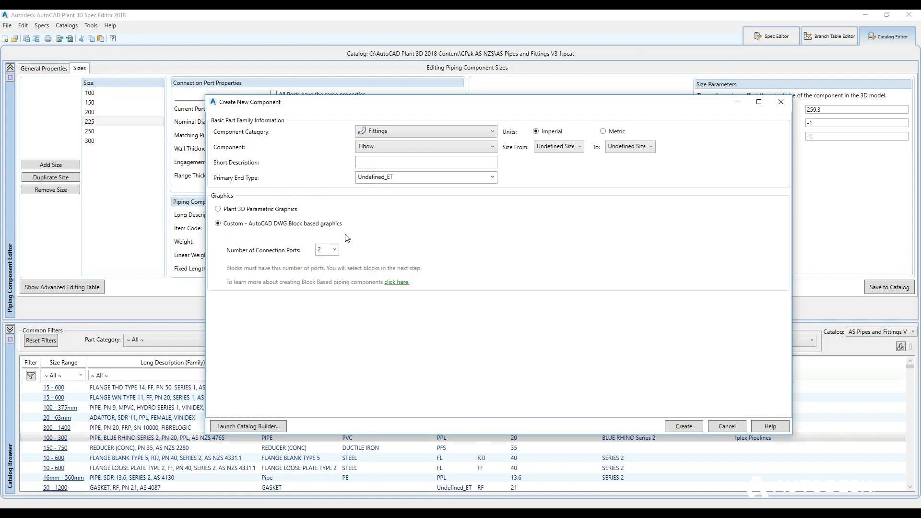
mouse_move(304, 243)
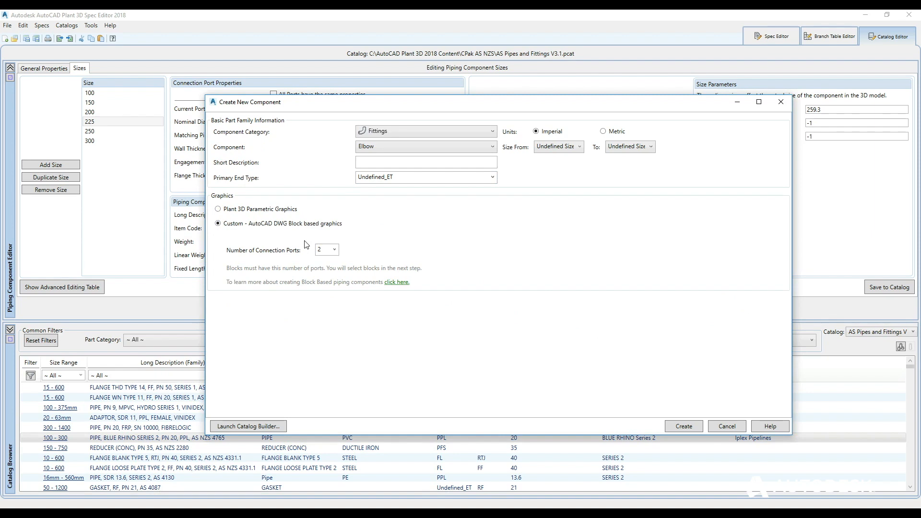
mouse_move(396, 282)
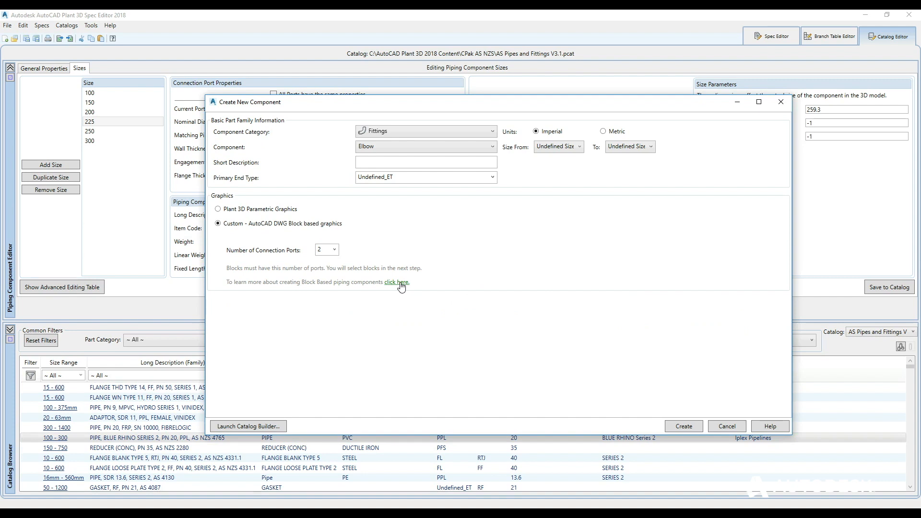
mouse_move(456, 200)
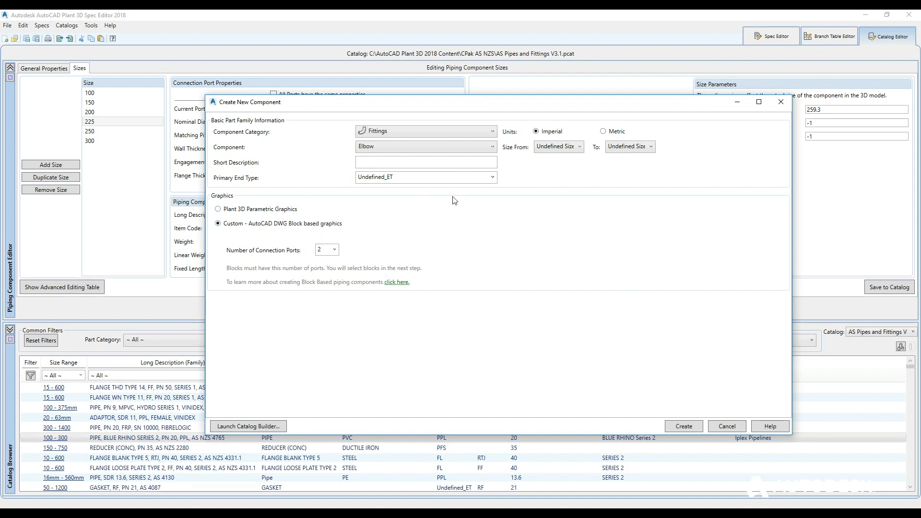
mouse_move(558, 130)
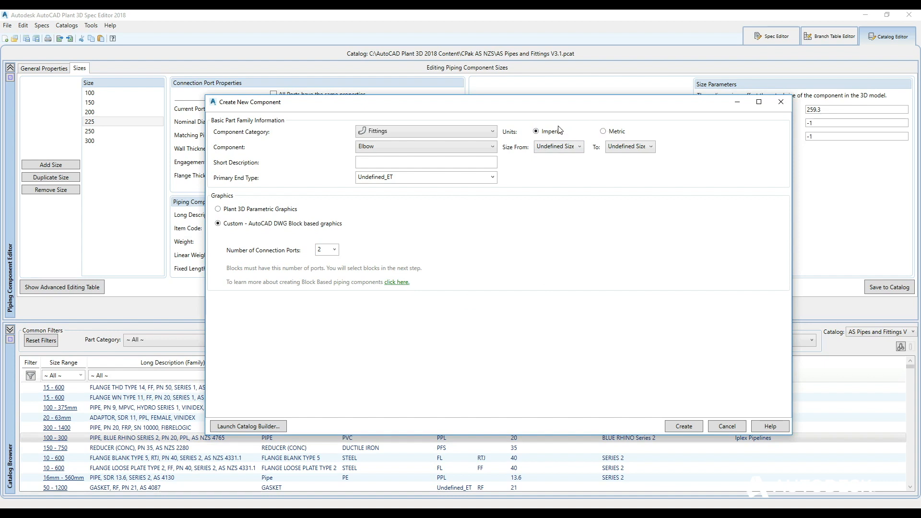
mouse_move(607, 134)
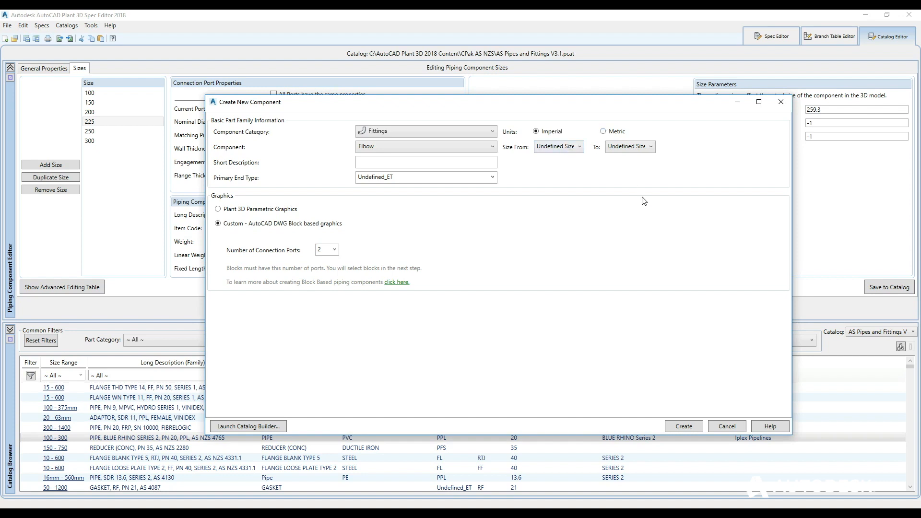
mouse_move(248, 426)
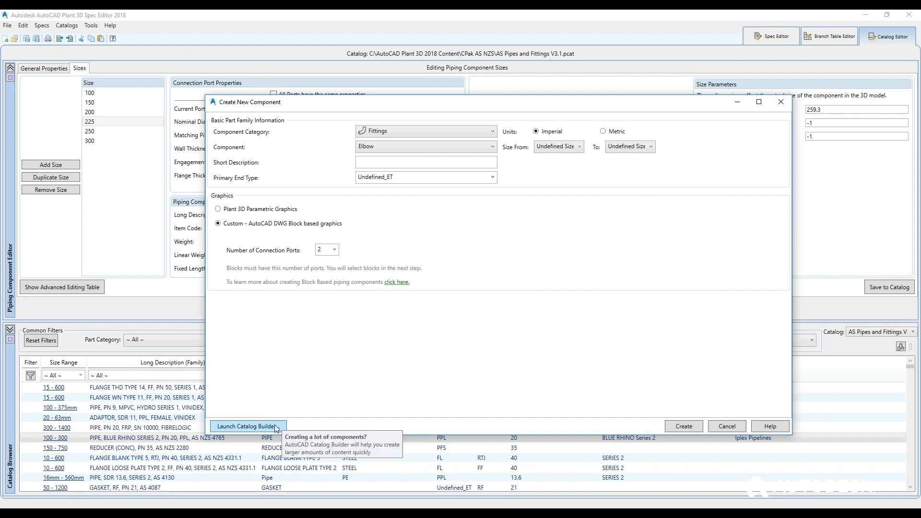
Launch the Catalog Builder twice, reviewing and then closing its welcome window.
click(247, 426)
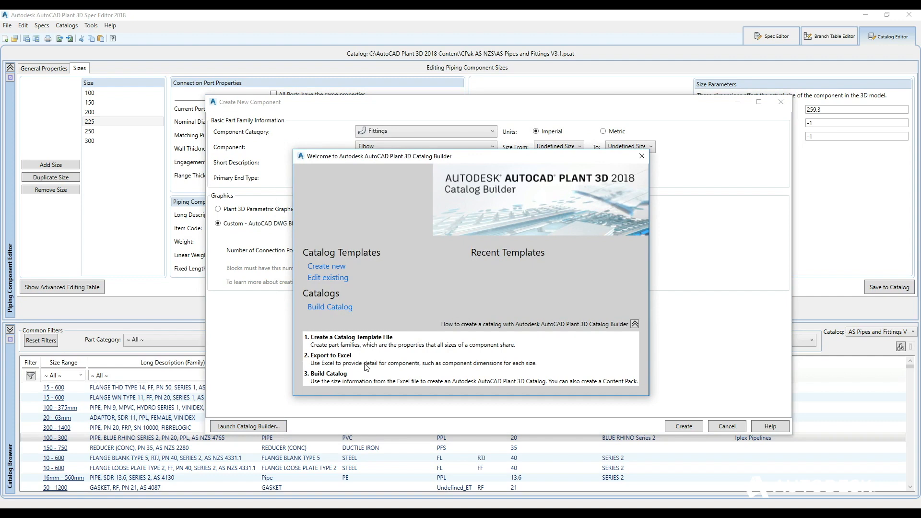
mouse_move(337, 360)
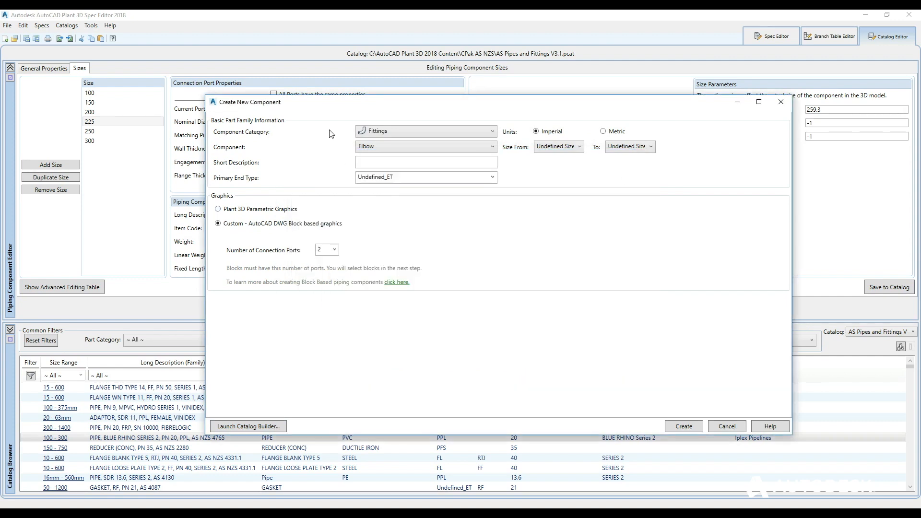
mouse_move(341, 382)
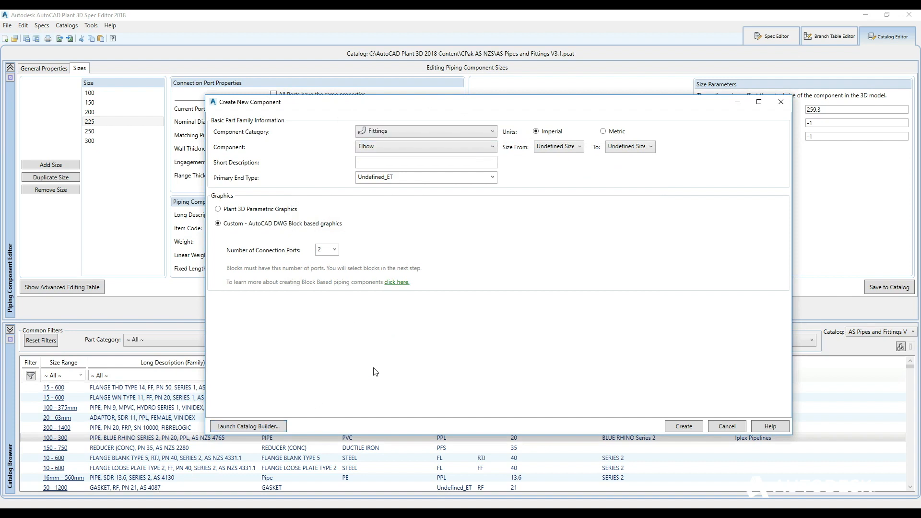
click(248, 426)
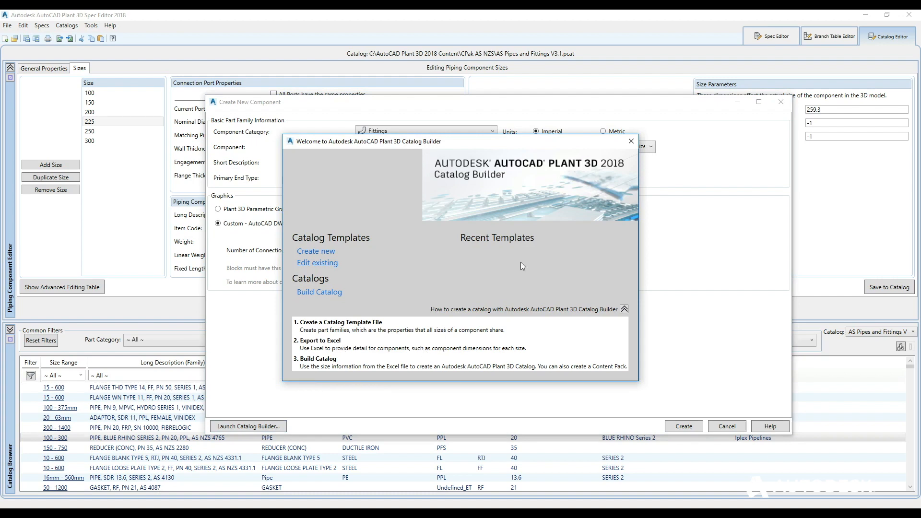
click(631, 141)
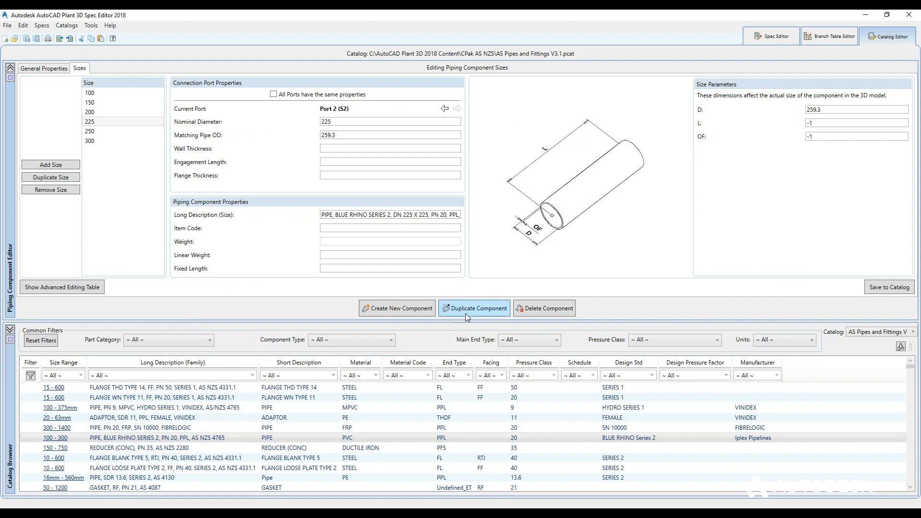
mouse_move(544, 308)
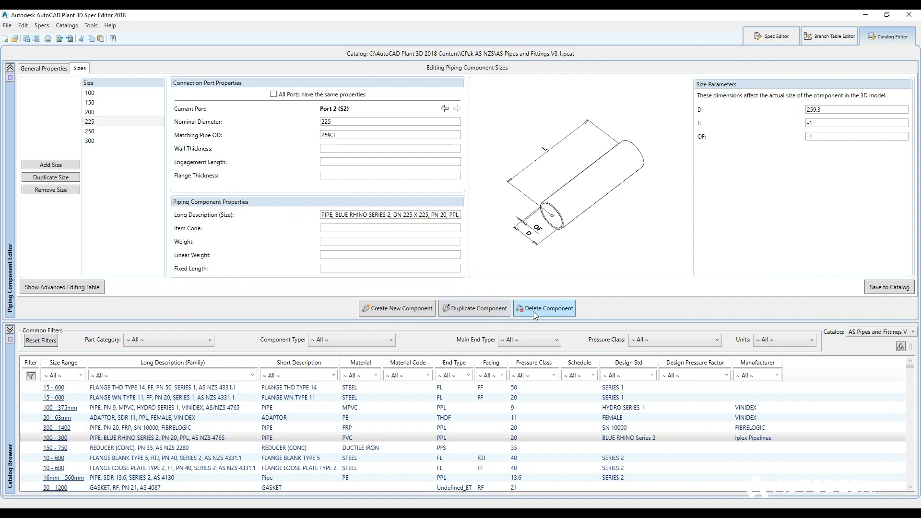
mouse_move(167, 356)
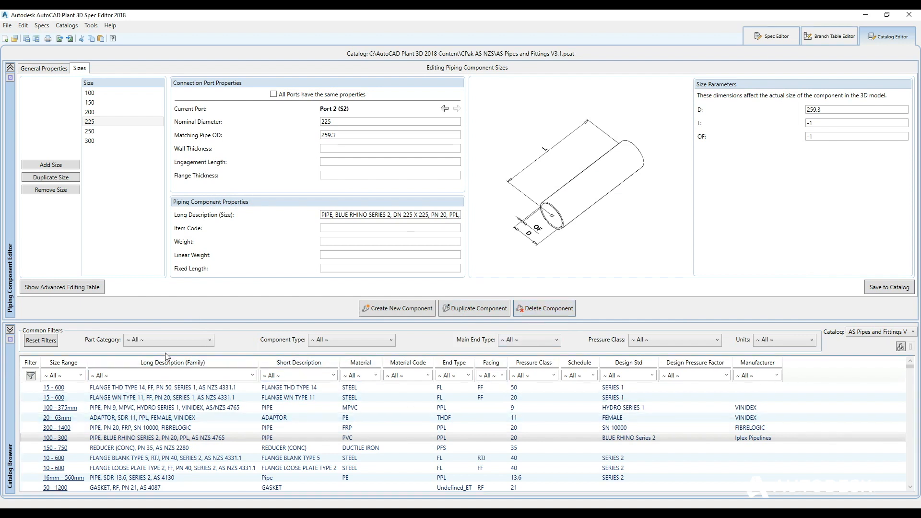
Filter the catalog to FL flanges and review FLANGE THD TYPE 14's sizes.
click(351, 339)
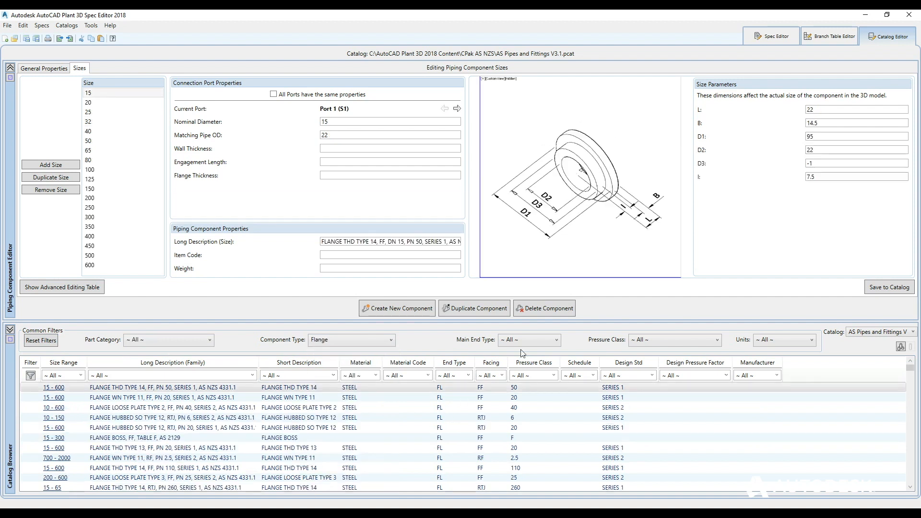
click(527, 340)
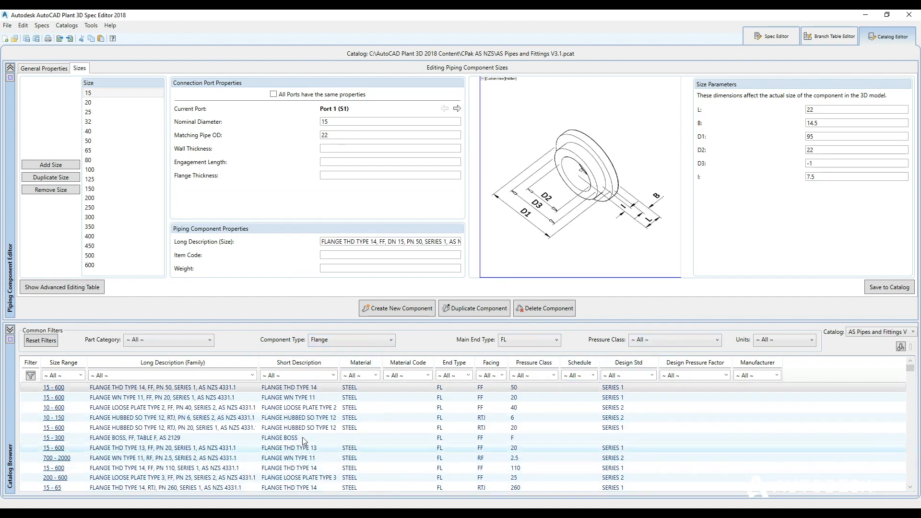
click(41, 341)
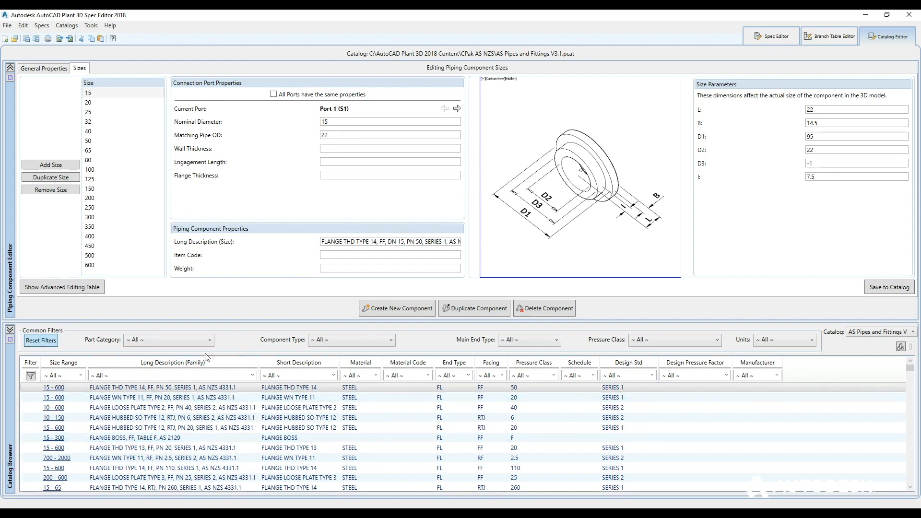
click(172, 363)
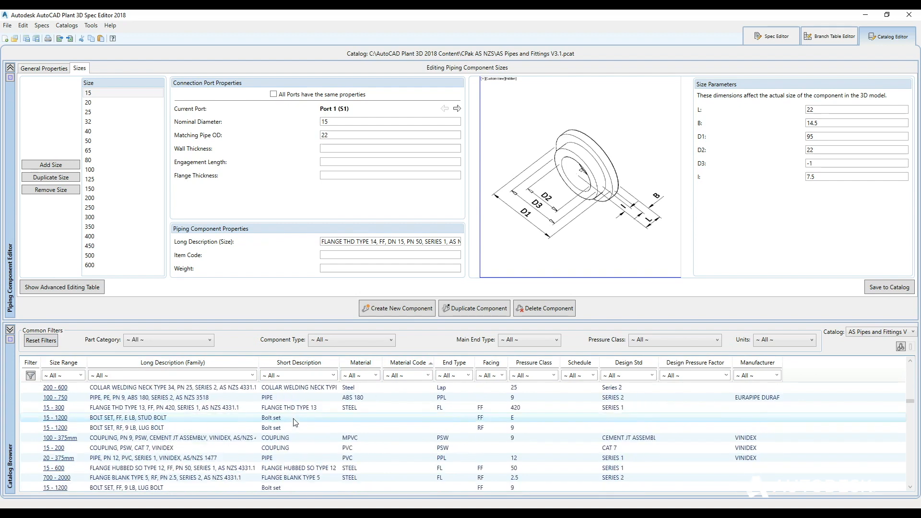
Open the CS150 spec from _PlantProjects > _YouTubeSeries > Spec Sheets in Spec Editor.
click(771, 36)
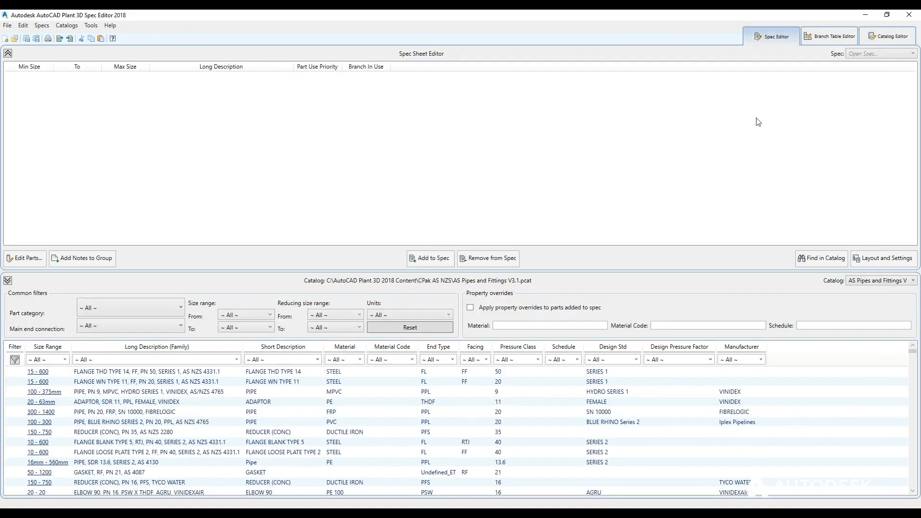
mouse_move(720, 230)
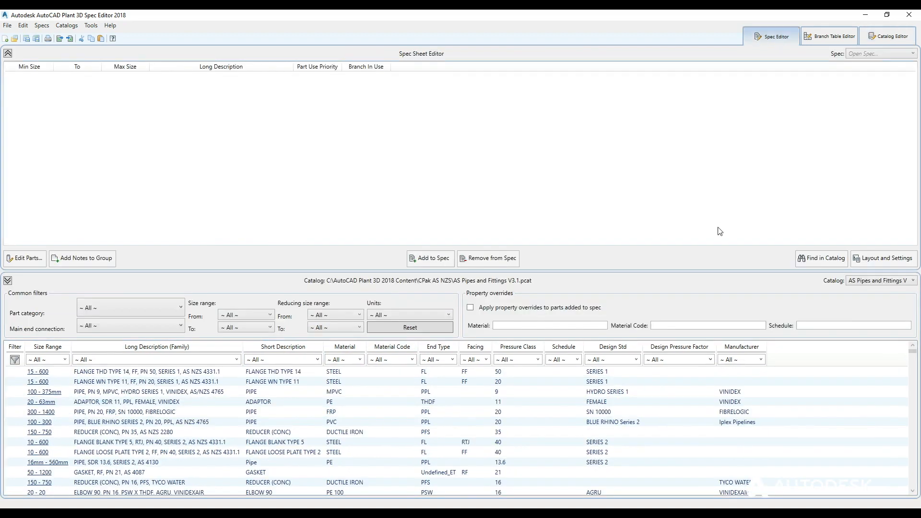
click(6, 26)
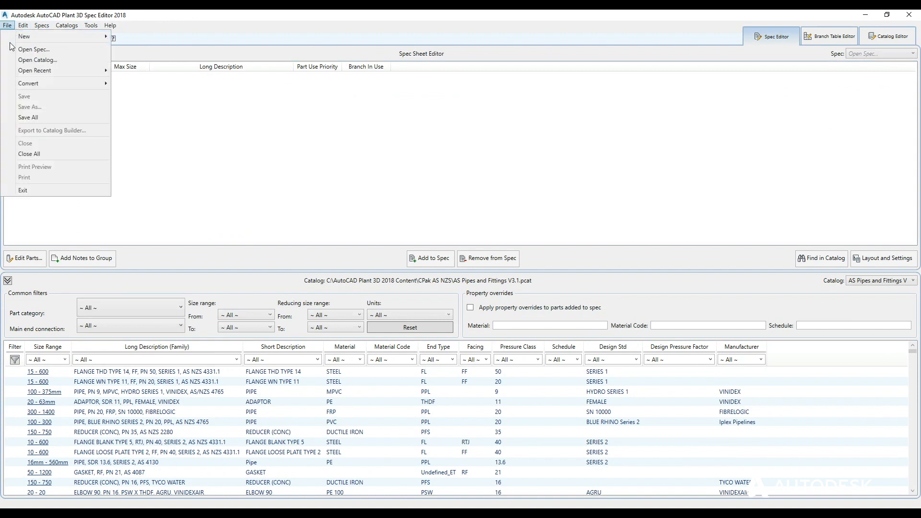
click(34, 49)
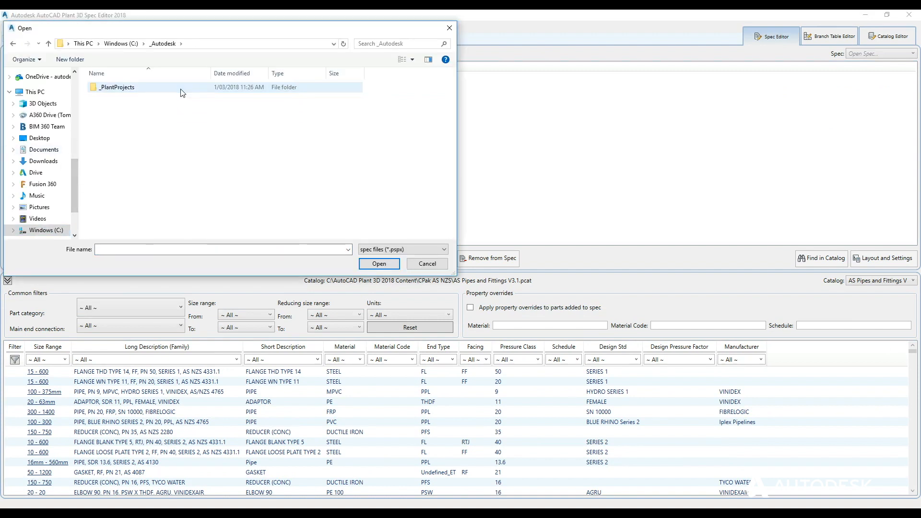
double_click(118, 87)
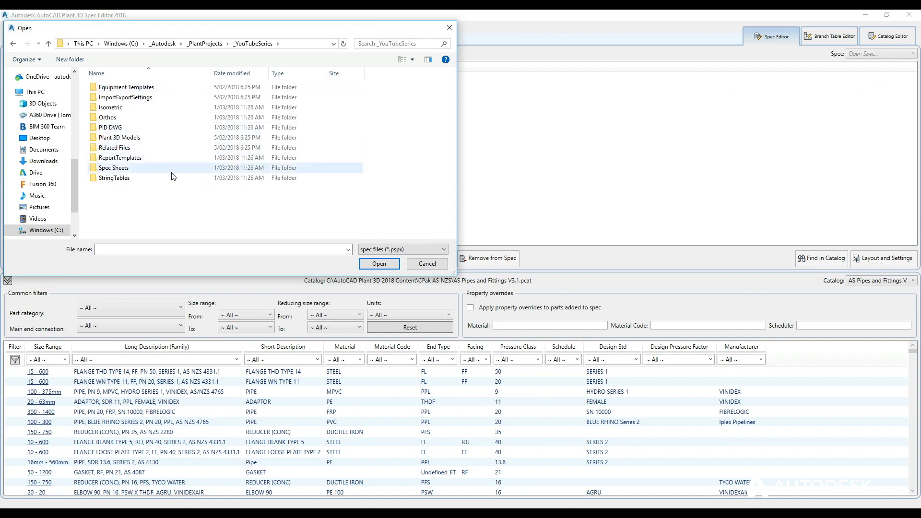
double_click(114, 168)
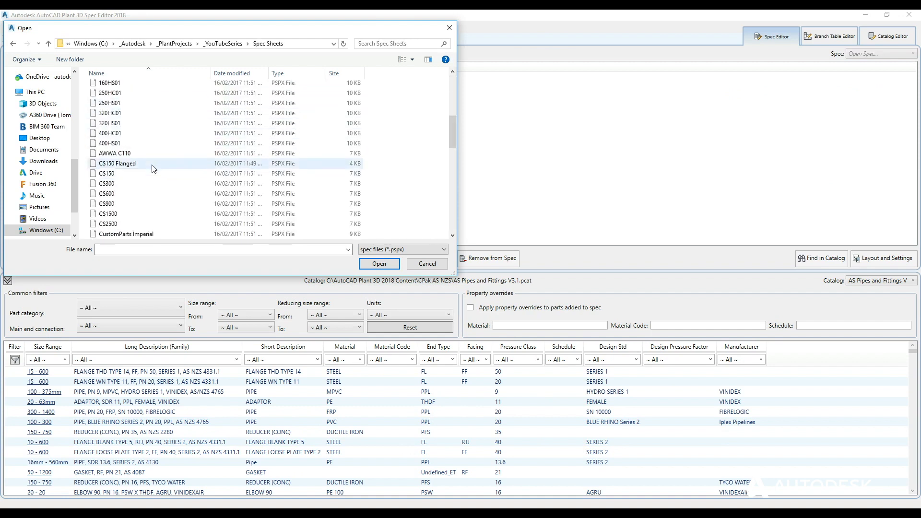
click(427, 263)
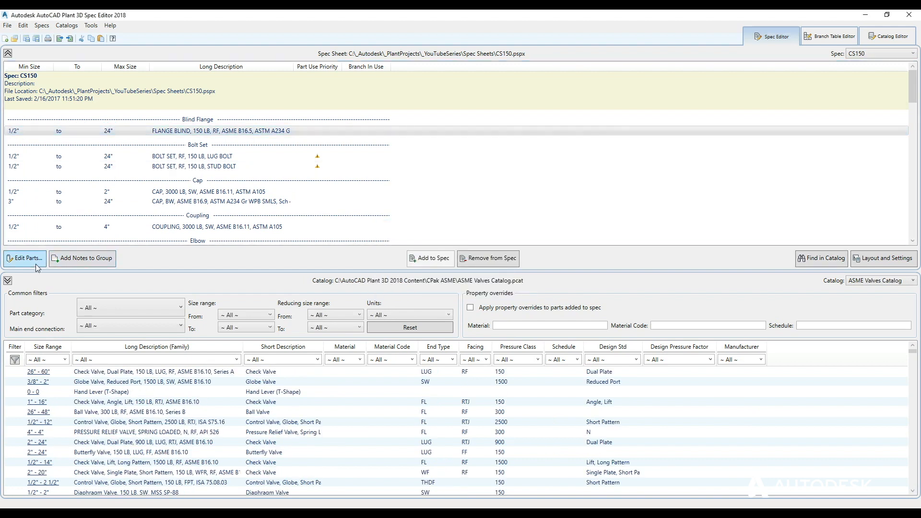
Review the blind flange group's parts without changes and select the blind flange entry.
click(24, 258)
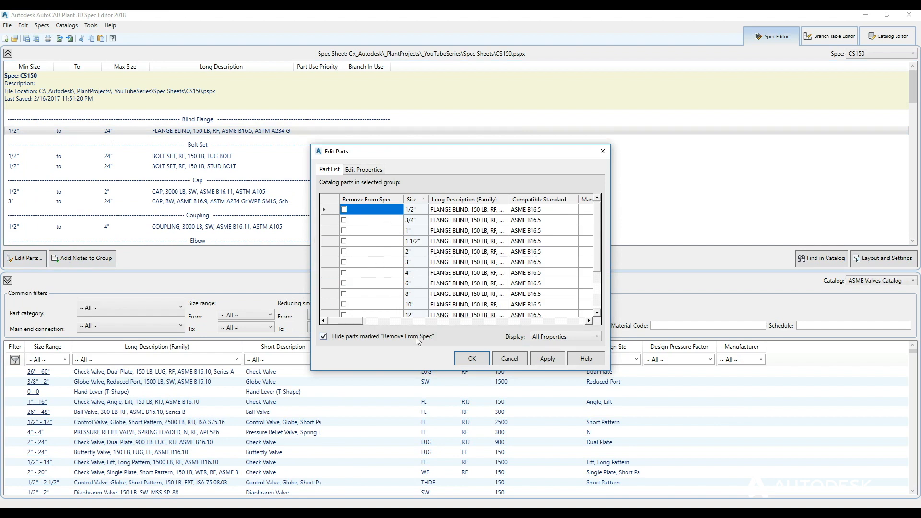
click(471, 358)
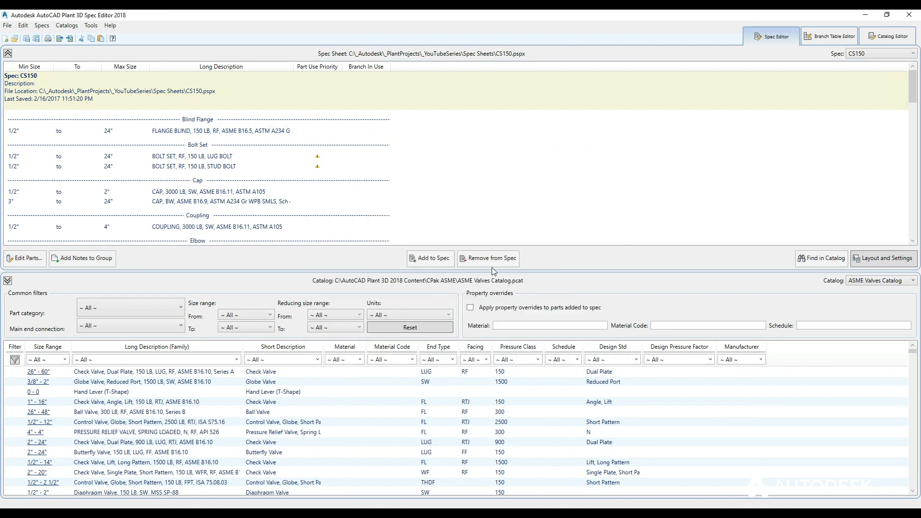
mouse_move(298, 249)
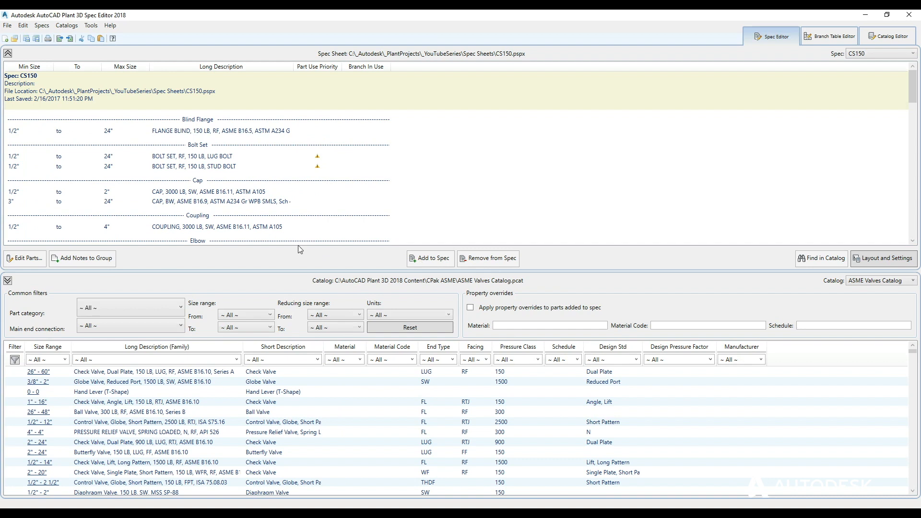
click(220, 130)
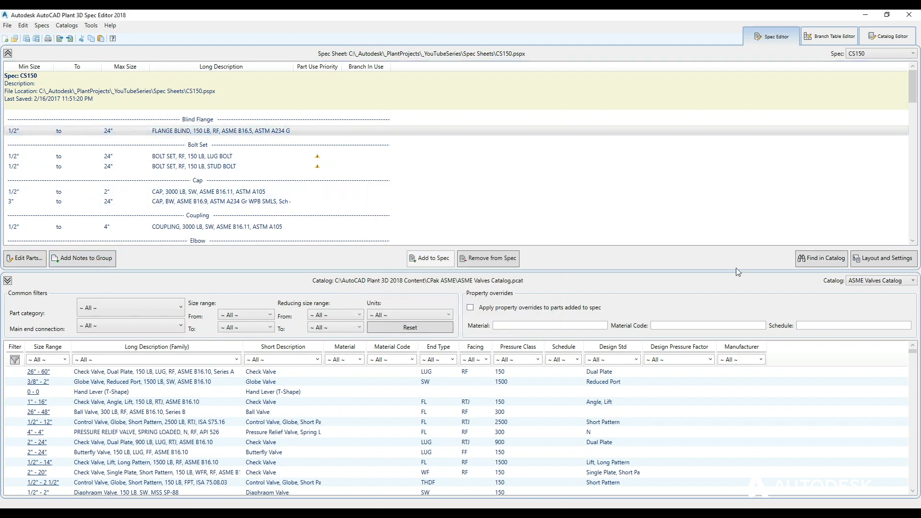
Cancel out of Layout and Settings, then sort valves by short description.
click(883, 258)
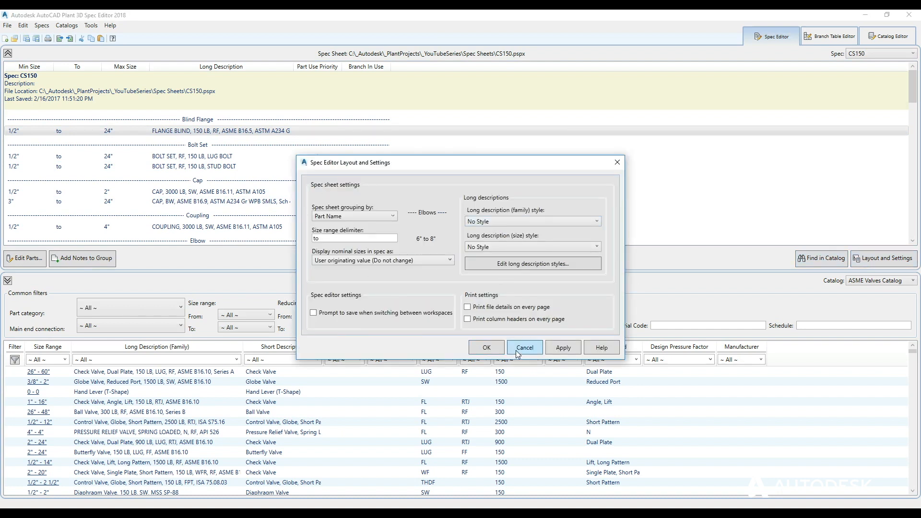
click(523, 347)
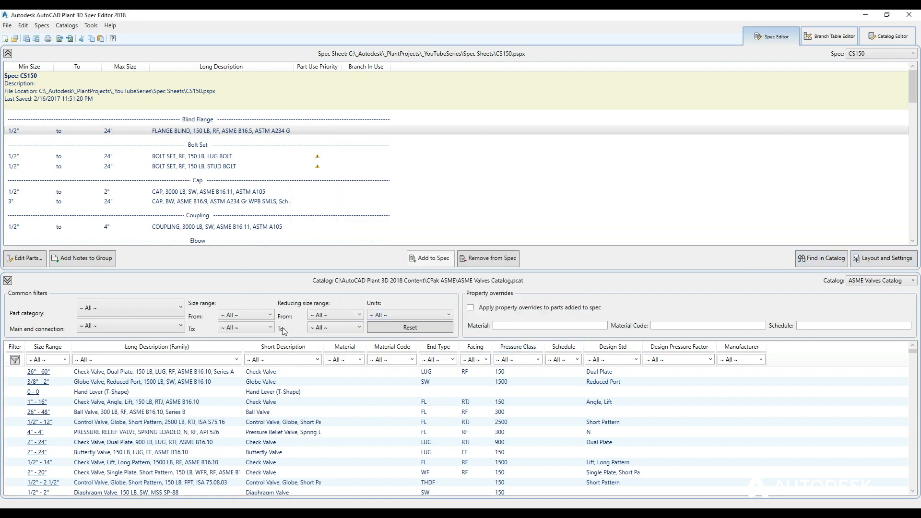
click(283, 347)
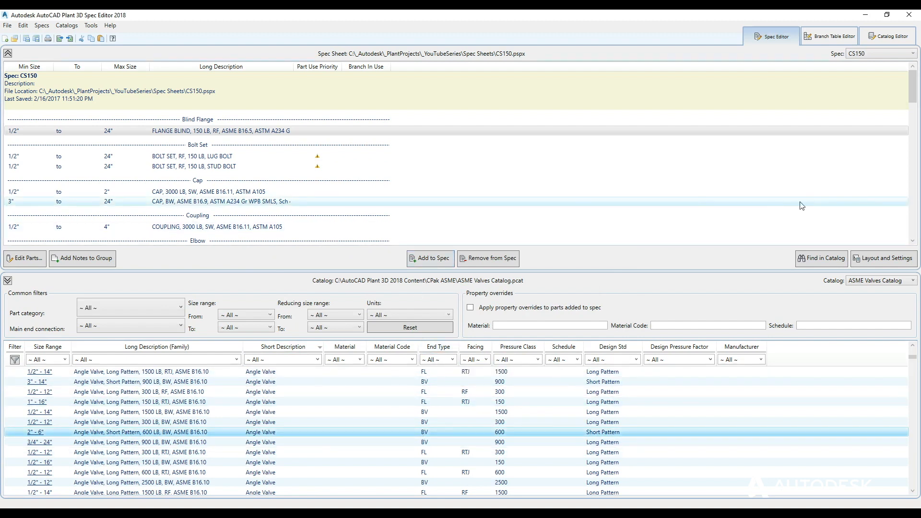
Filter valves to FL end and RF facing, then add the 150 LB RF plug valve.
scroll(down, 3)
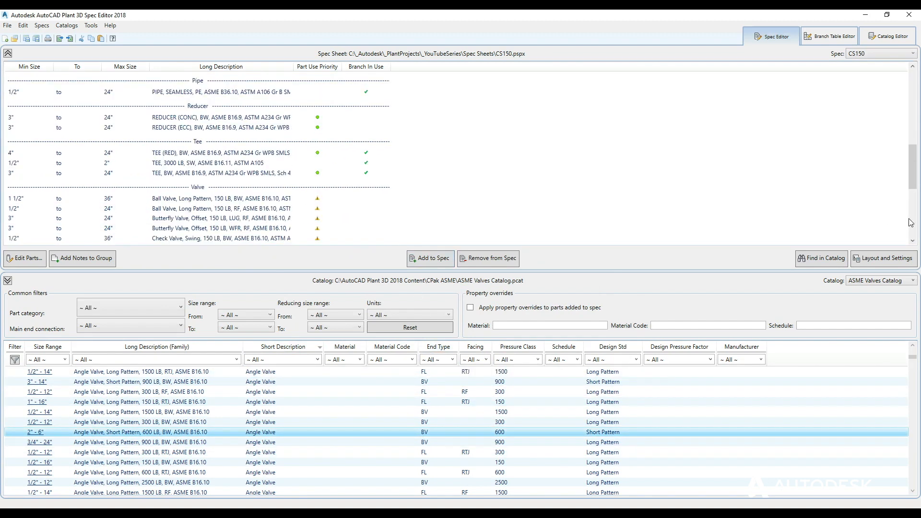
click(453, 358)
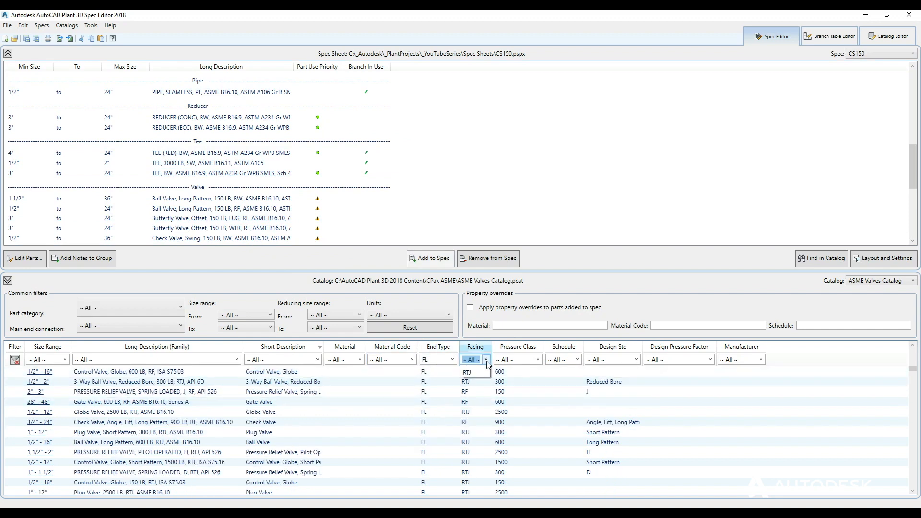
click(469, 372)
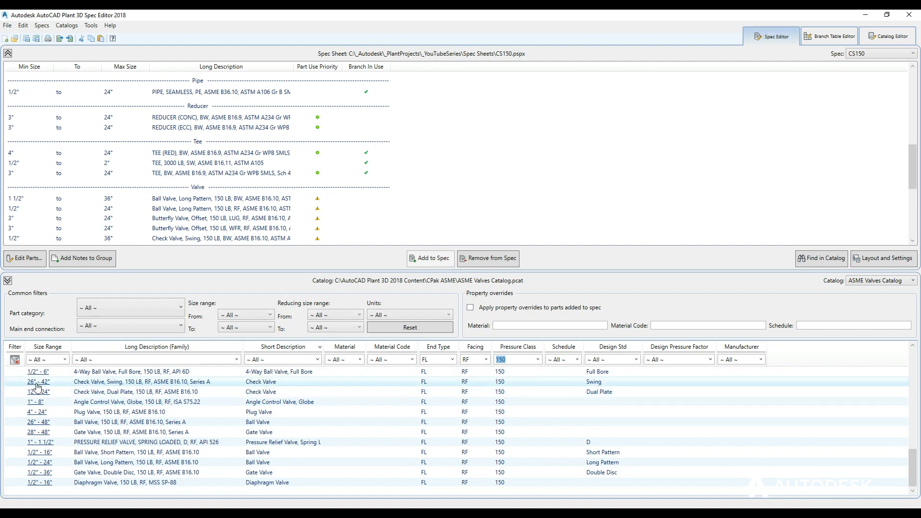
mouse_move(158, 405)
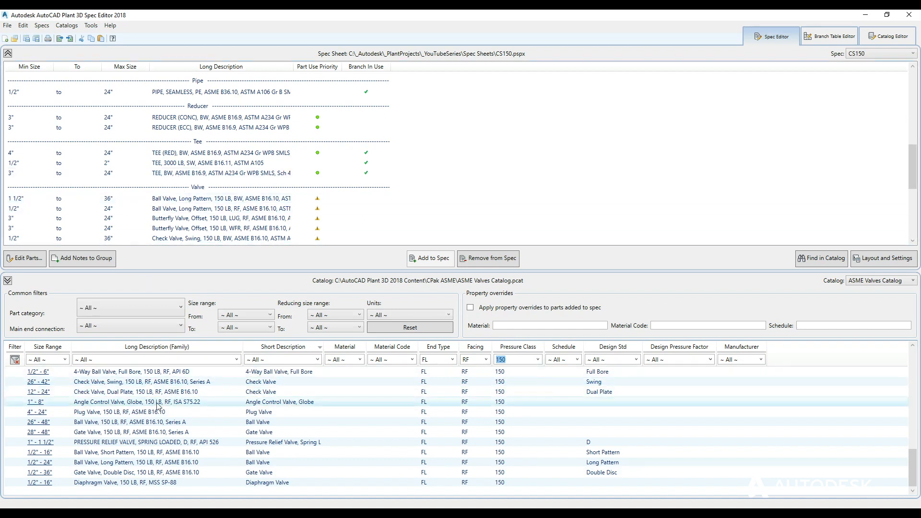
click(66, 359)
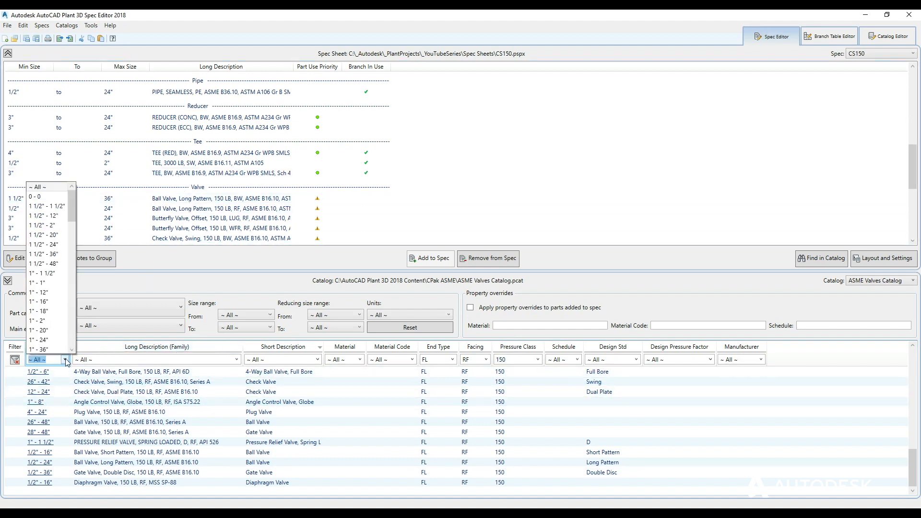
click(66, 360)
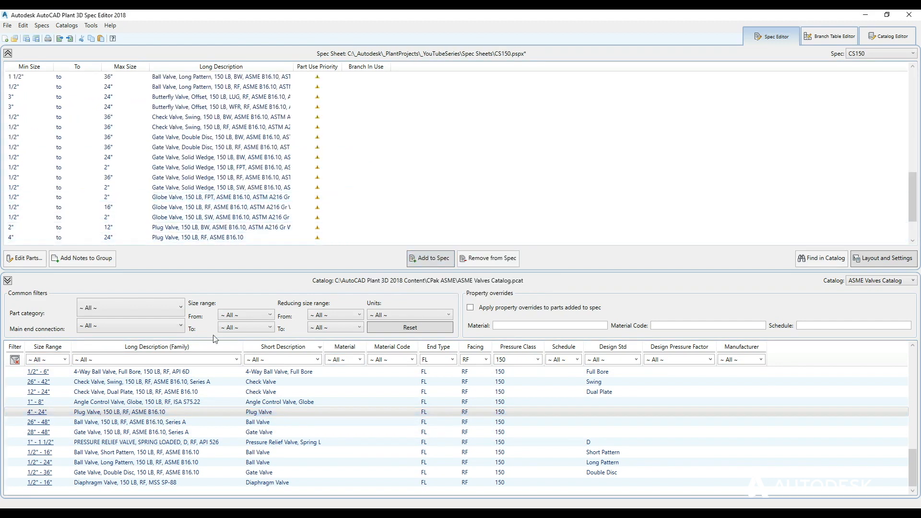
click(197, 237)
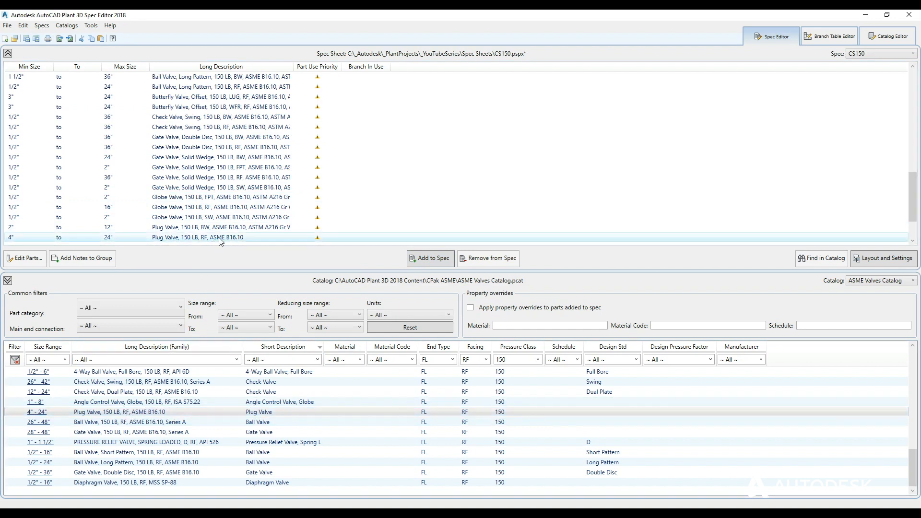
mouse_move(281, 243)
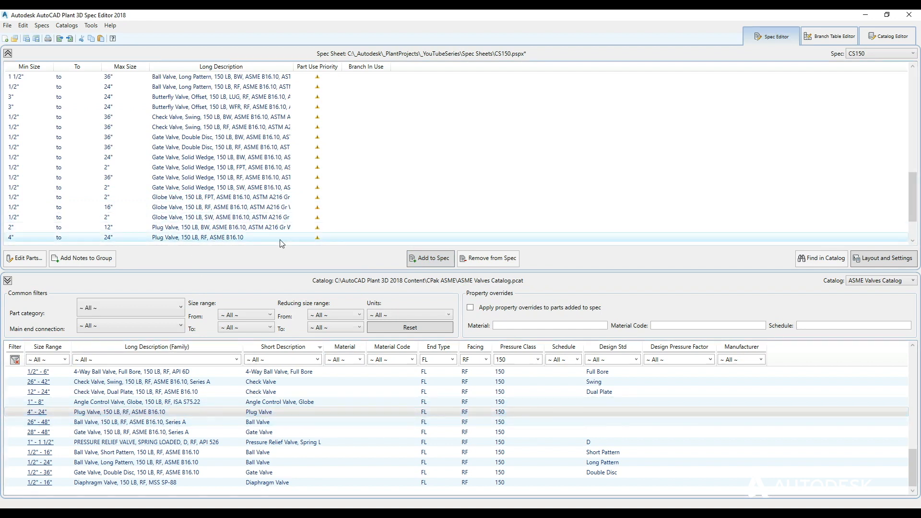
mouse_move(287, 239)
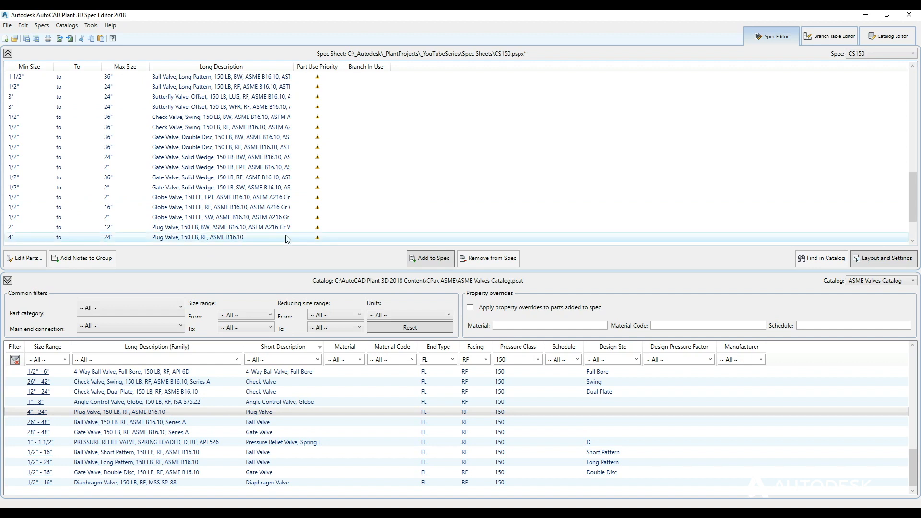
click(829, 36)
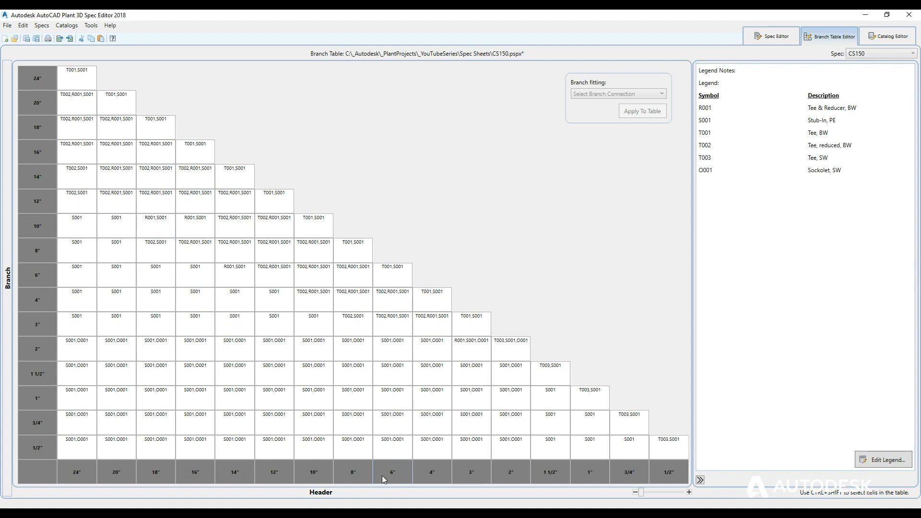
mouse_move(393, 266)
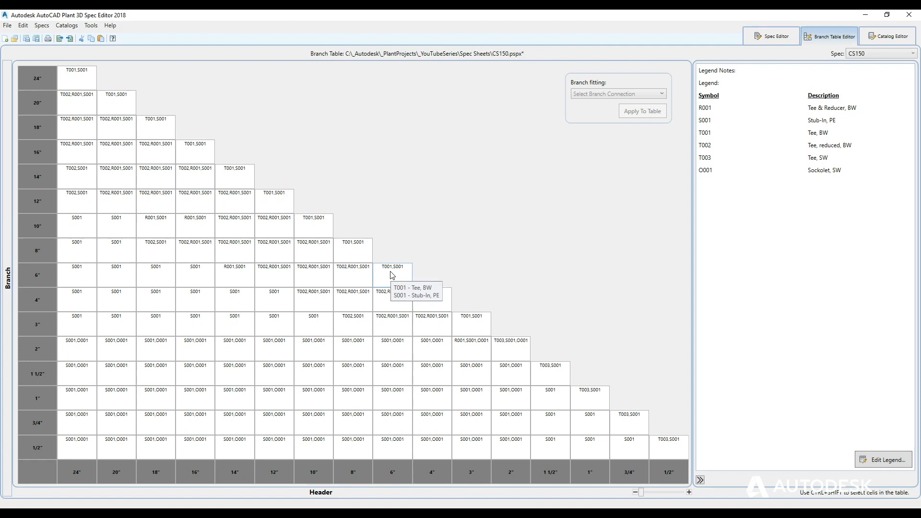
click(392, 274)
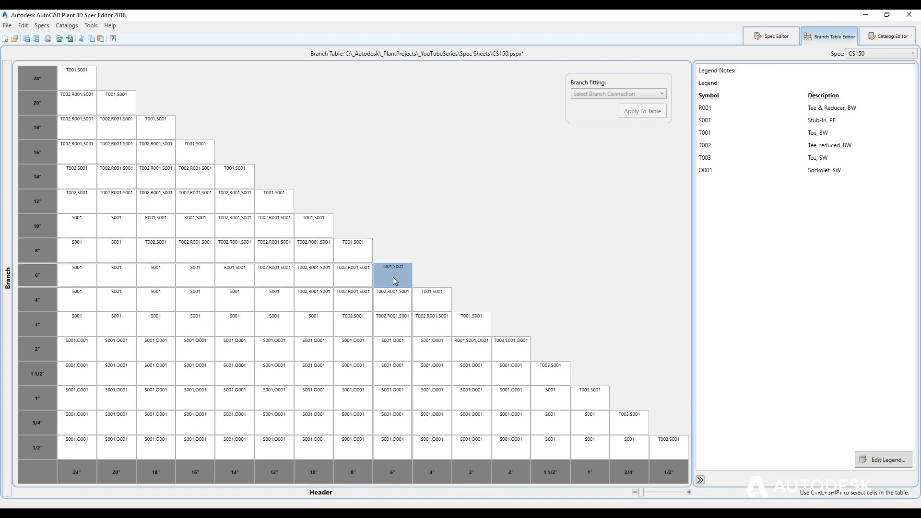
double_click(392, 275)
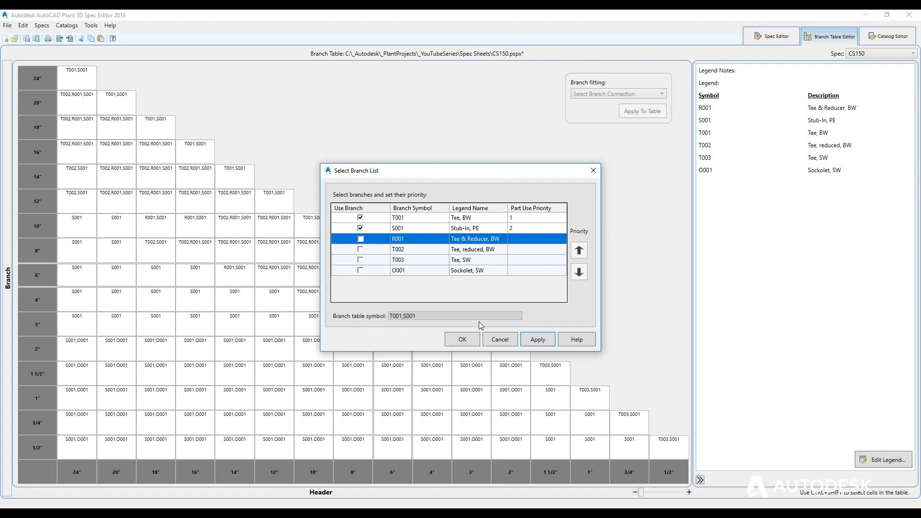
click(461, 339)
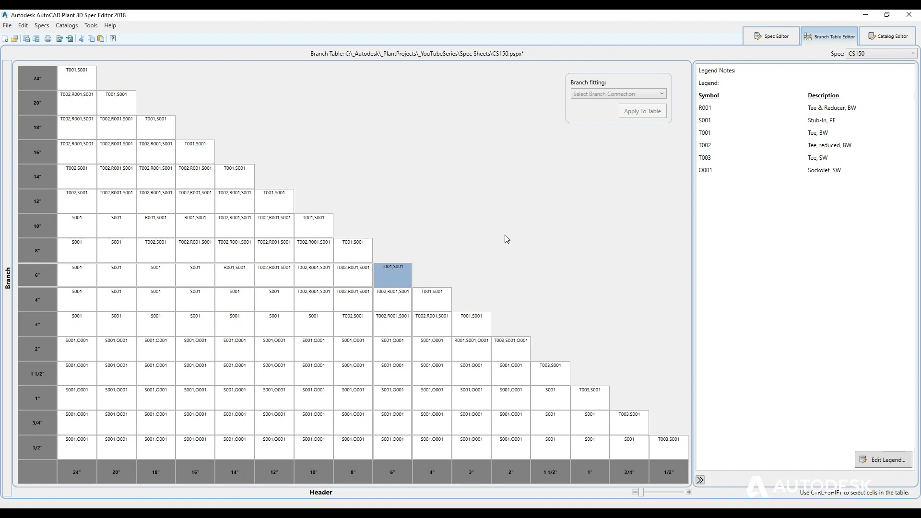
mouse_move(530, 228)
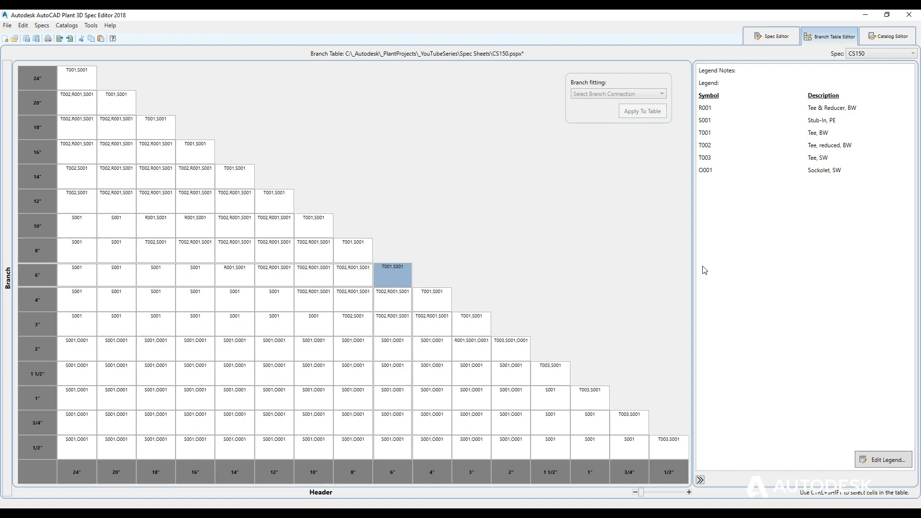
Dismiss the File menu and view the ASME Valves catalog's 26" dual plate check valve sizes.
click(6, 26)
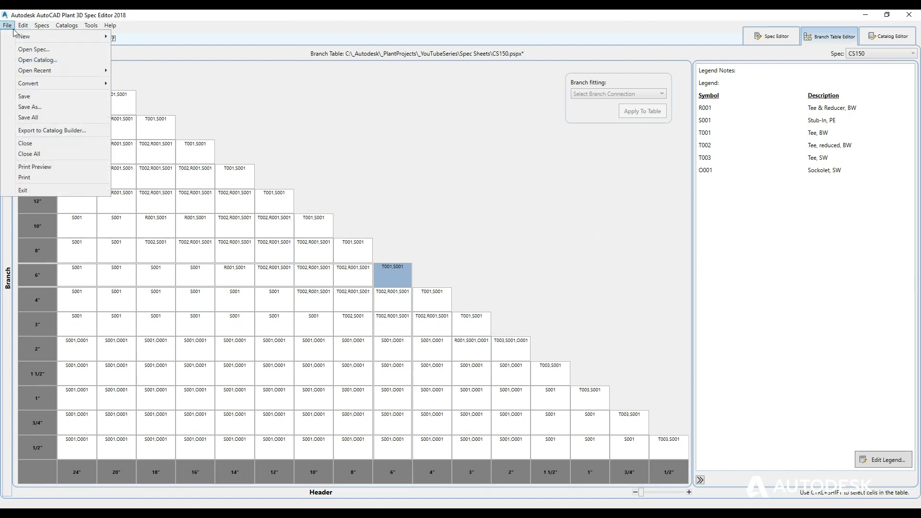
mouse_move(24, 143)
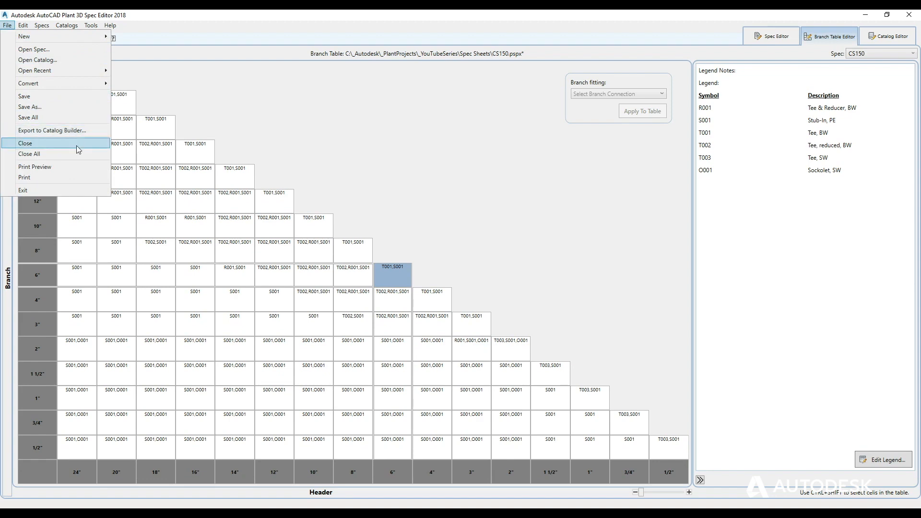
click(42, 26)
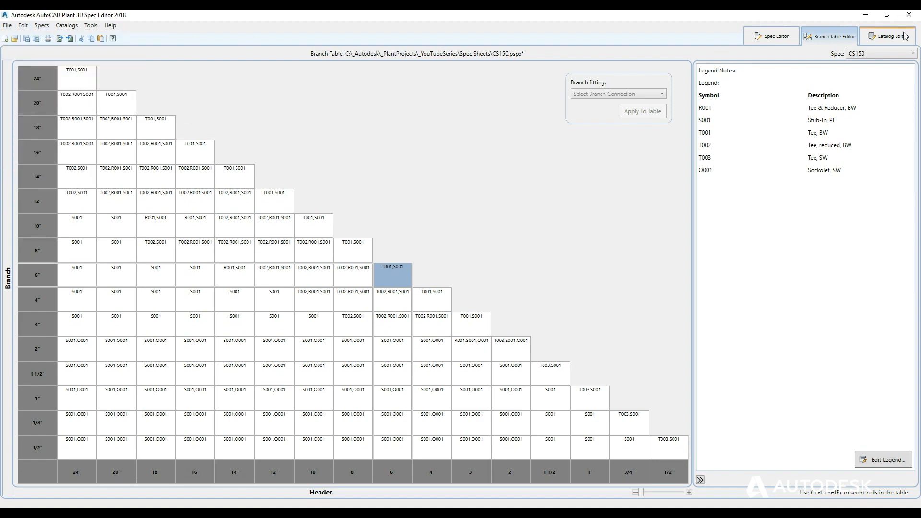
click(66, 25)
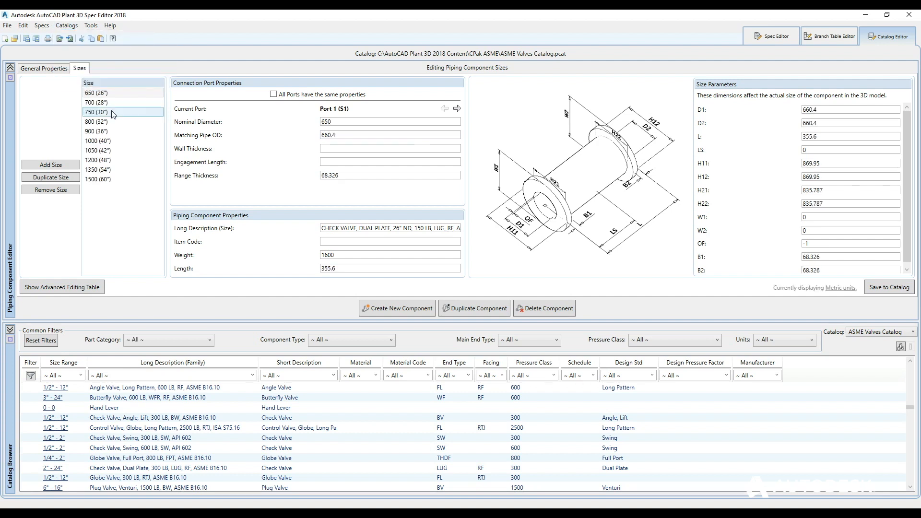
click(97, 170)
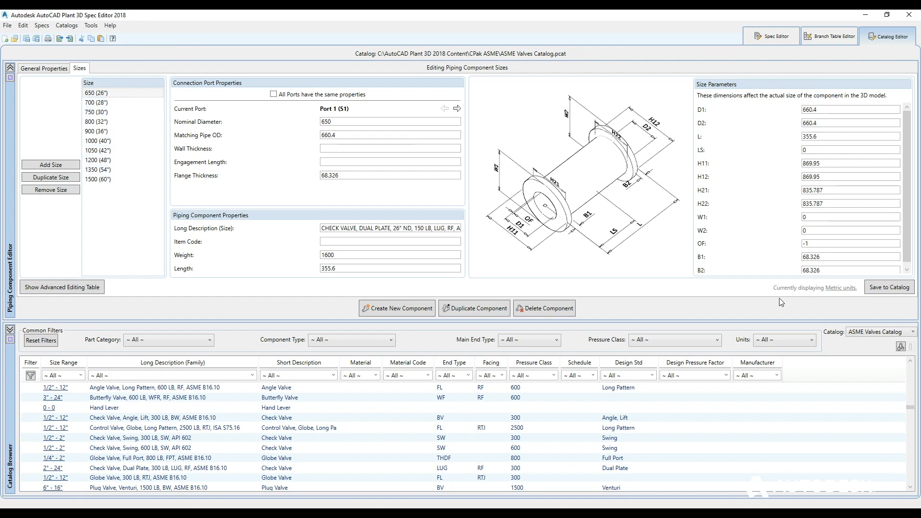
click(66, 26)
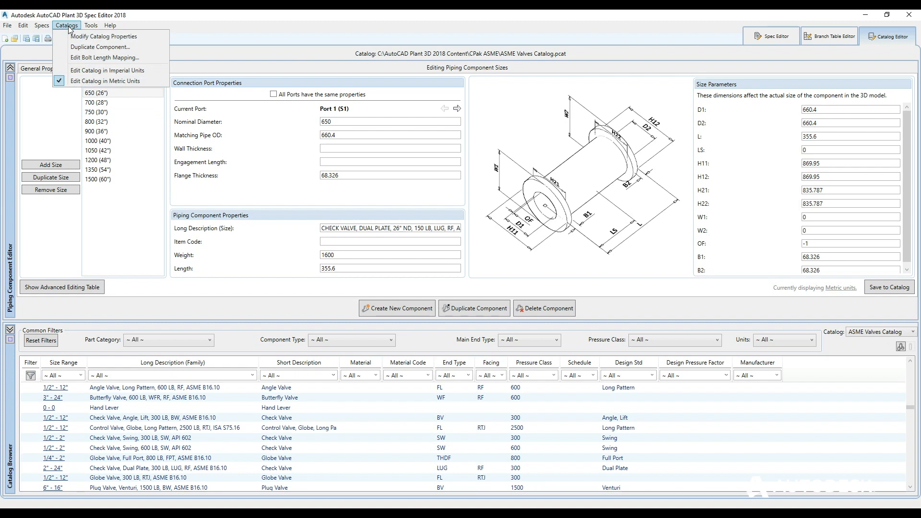
mouse_move(102, 36)
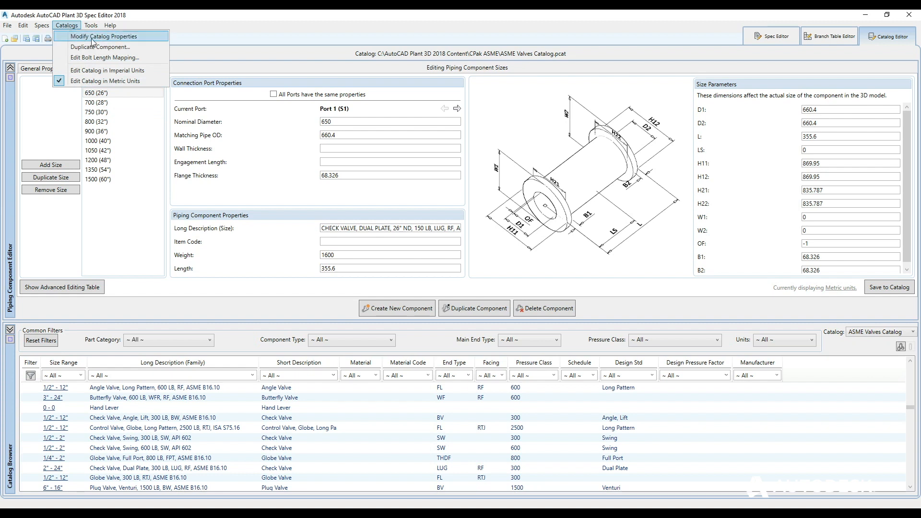
click(104, 57)
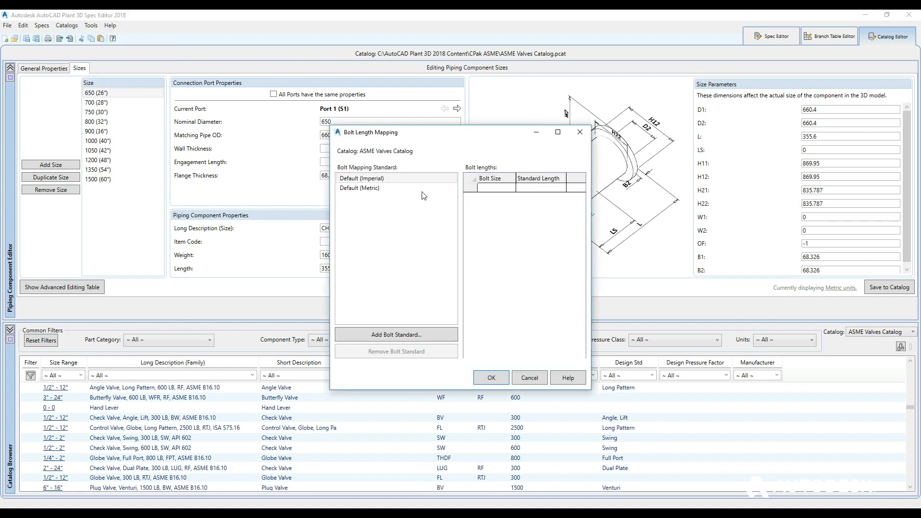
click(359, 188)
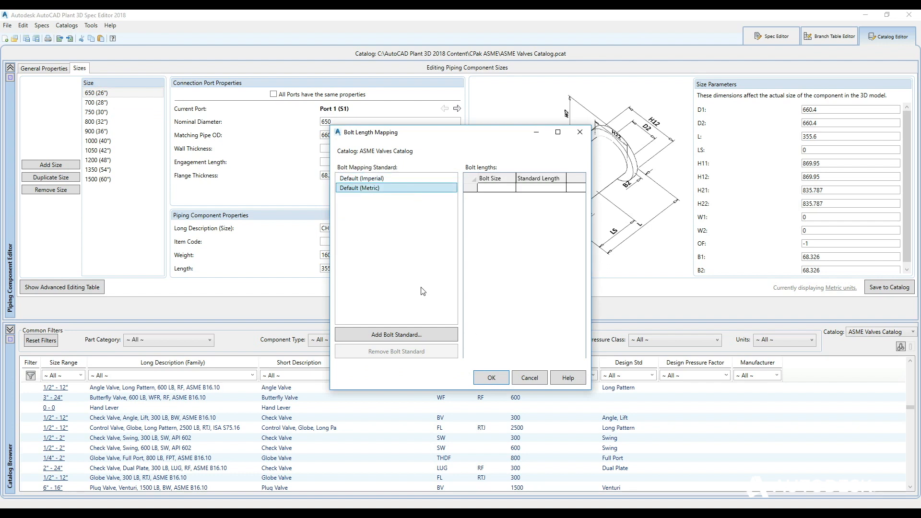
click(90, 26)
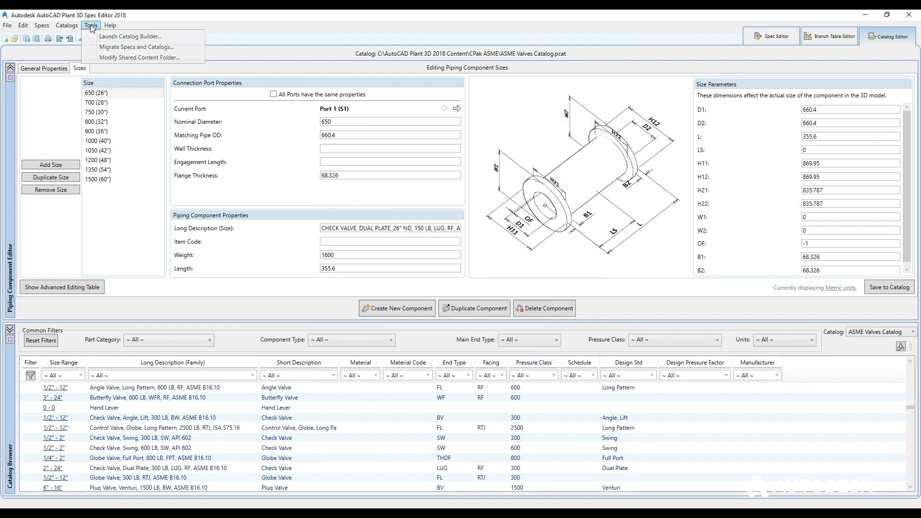
click(139, 58)
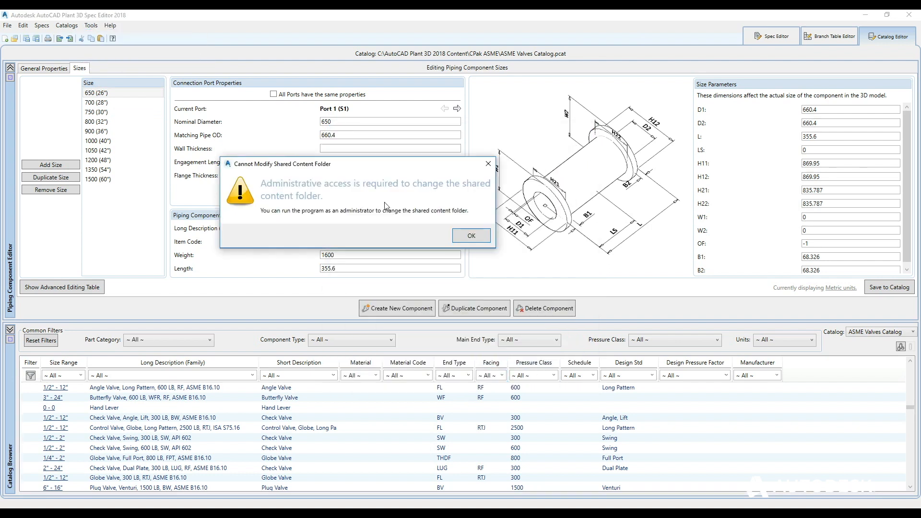
click(470, 235)
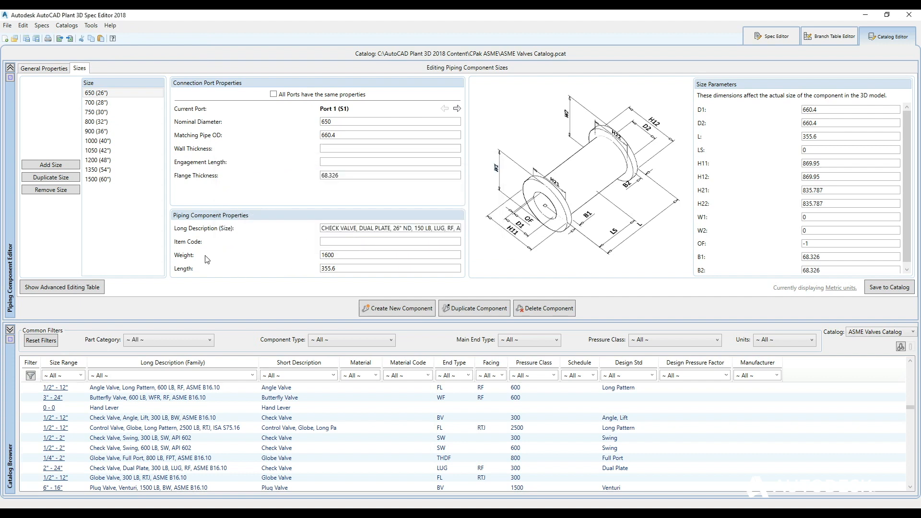
click(91, 26)
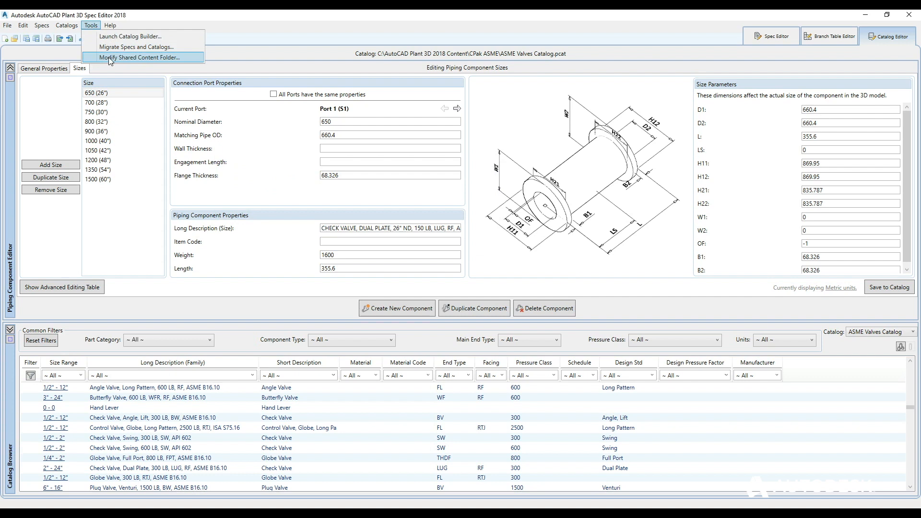
click(140, 57)
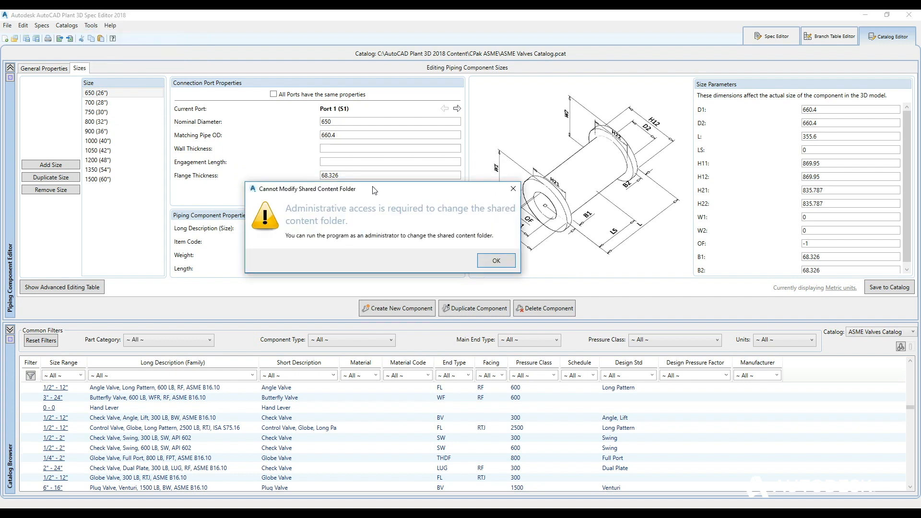
click(495, 260)
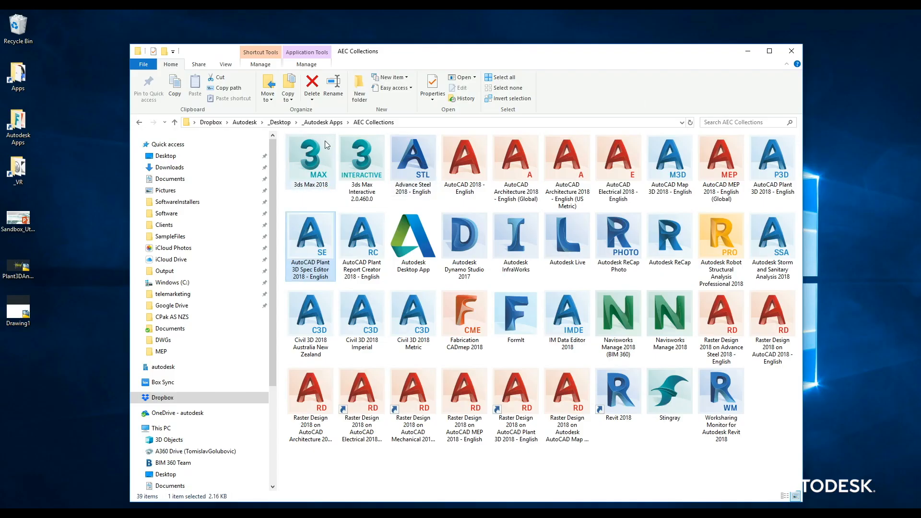
Relaunch Spec Editor 2018 from its shortcut in the AEC Collections folder.
double_click(309, 238)
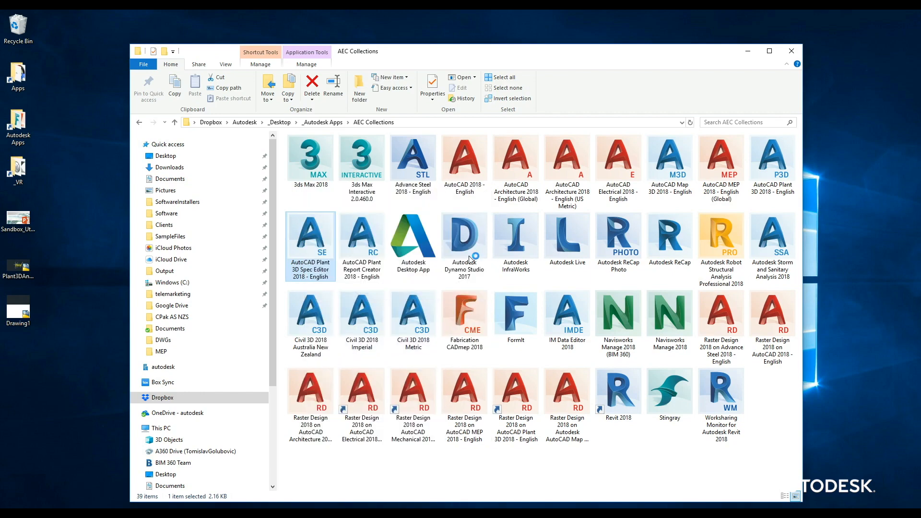
double_click(311, 237)
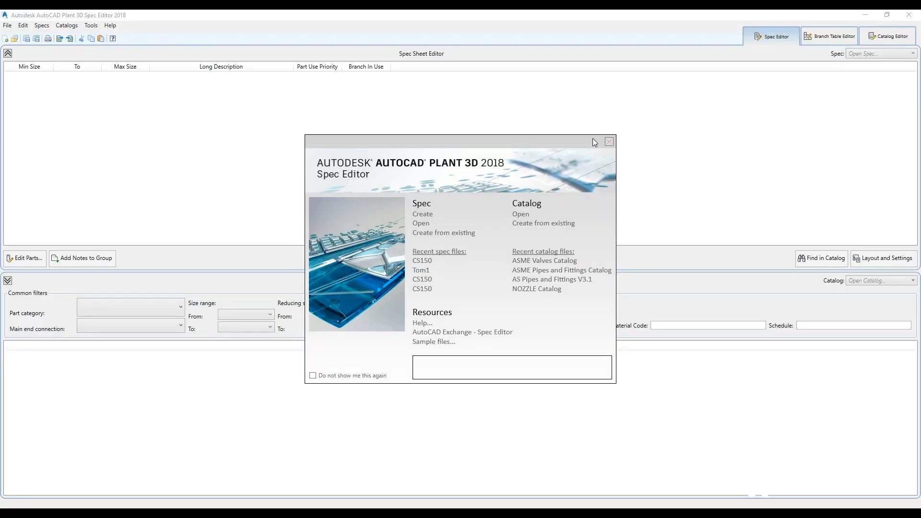
Close the start screen, try Modify Shared Content Folder, and view the Catalog, Spec and Branch Table editors.
click(91, 26)
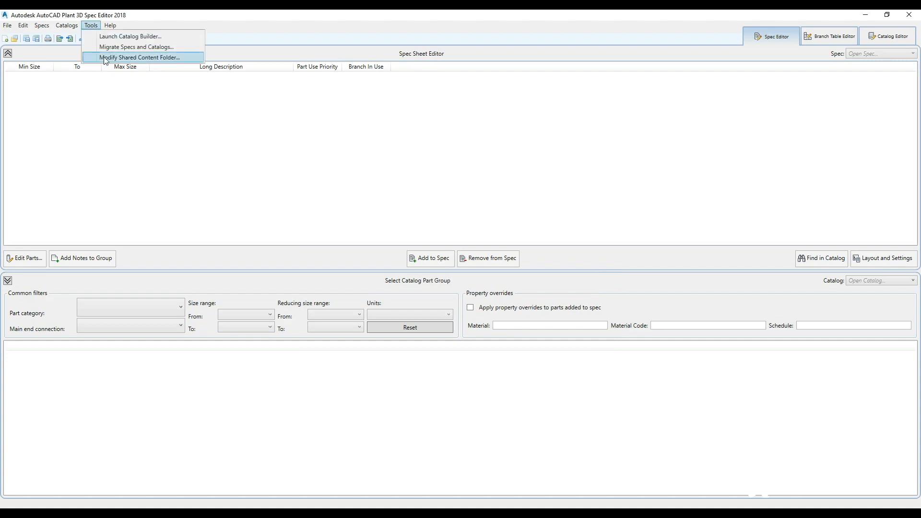
click(139, 57)
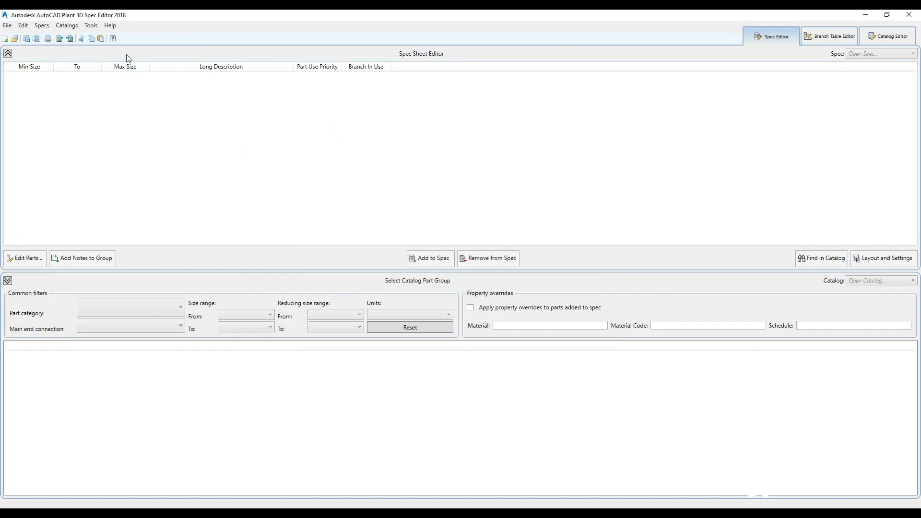
mouse_move(260, 177)
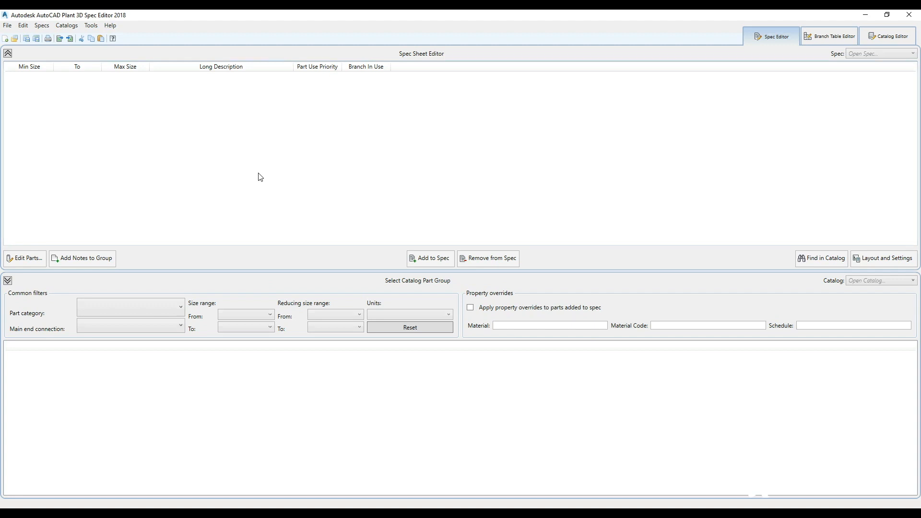
mouse_move(259, 149)
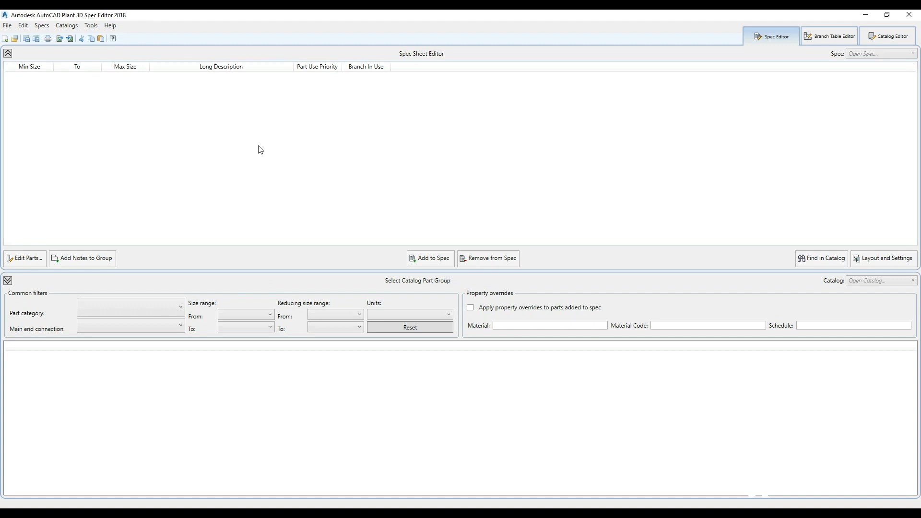
mouse_move(258, 162)
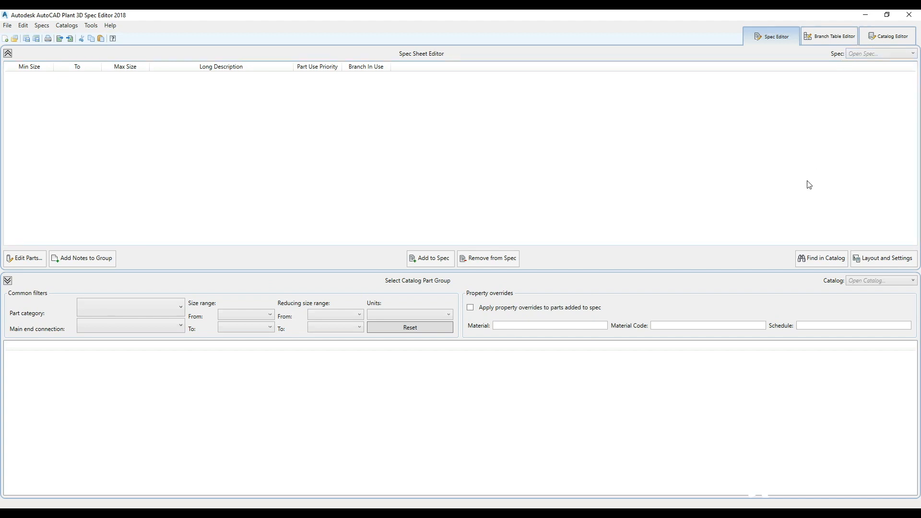
click(887, 36)
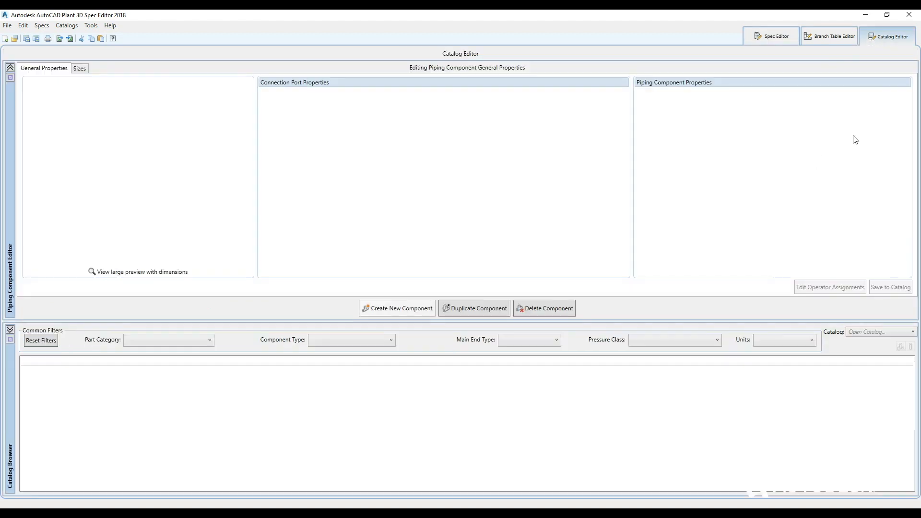
click(772, 36)
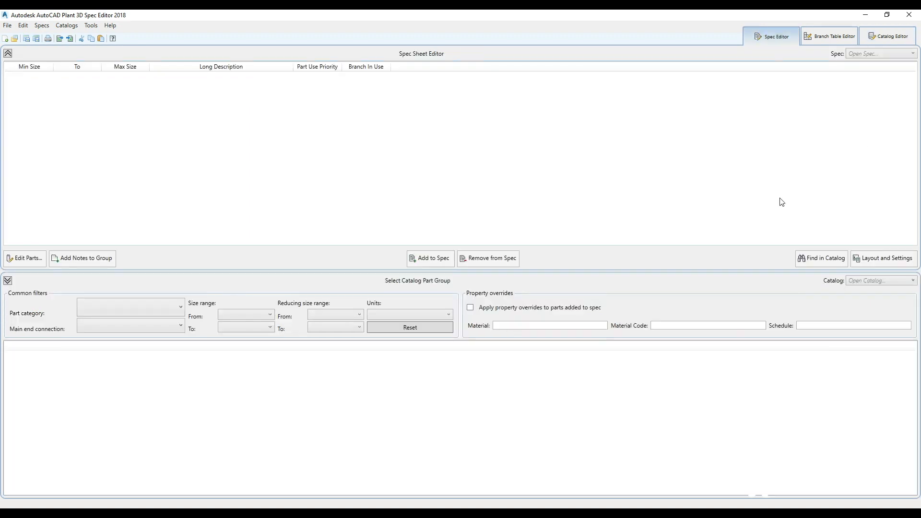
mouse_move(805, 130)
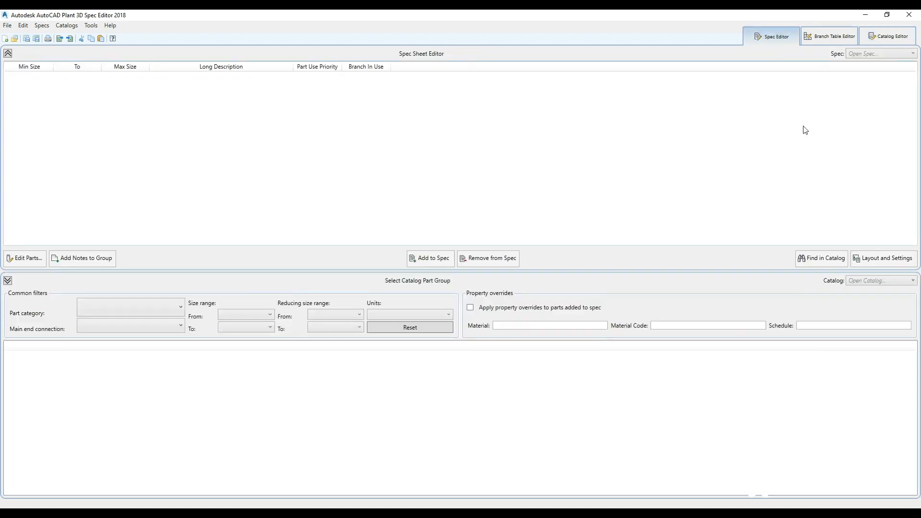
click(832, 36)
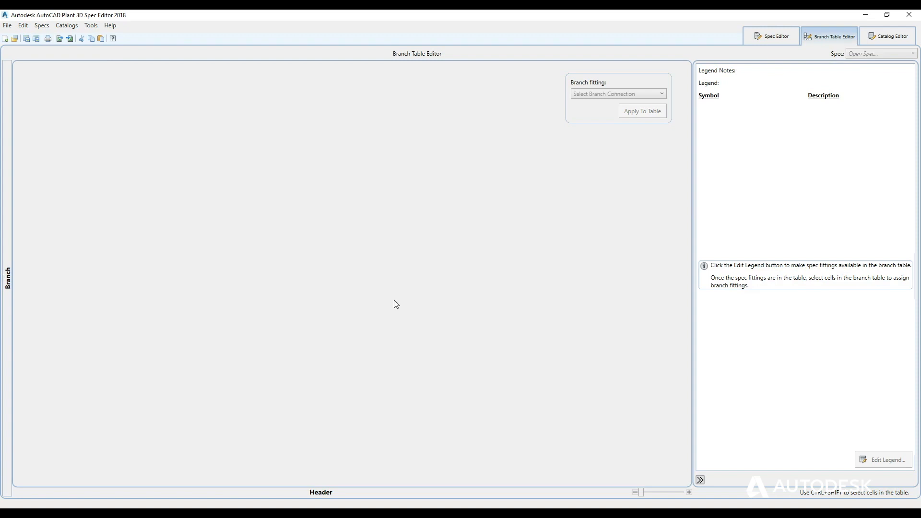
mouse_move(790, 118)
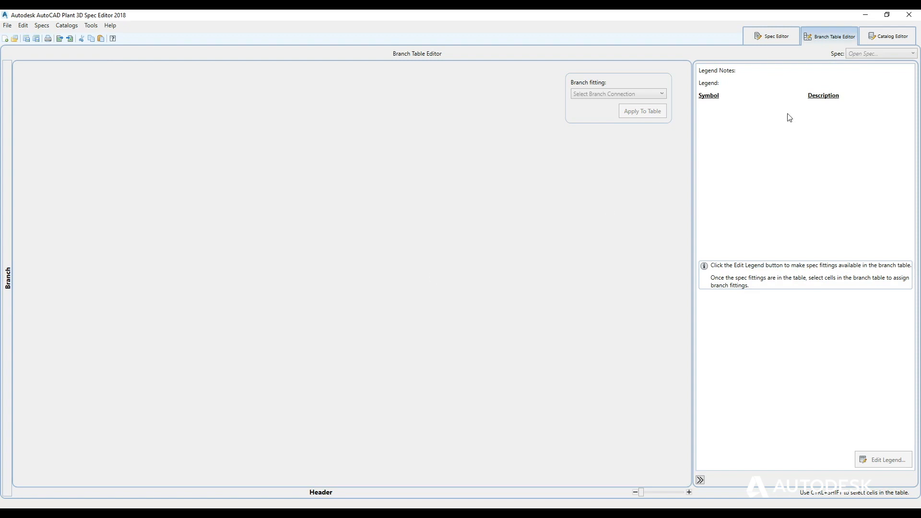